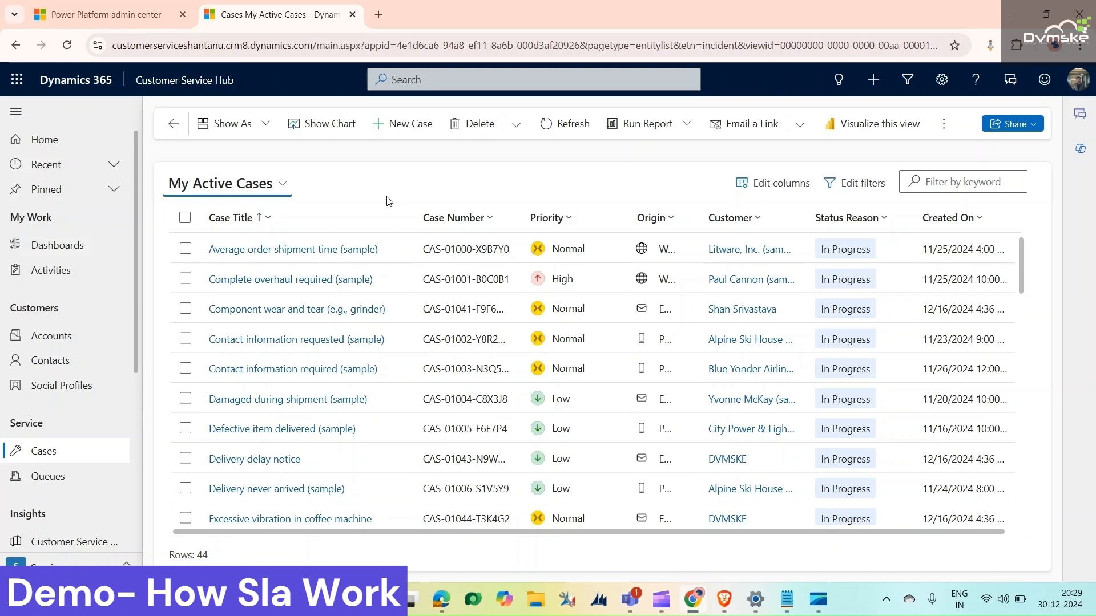
mouse_move(411, 194)
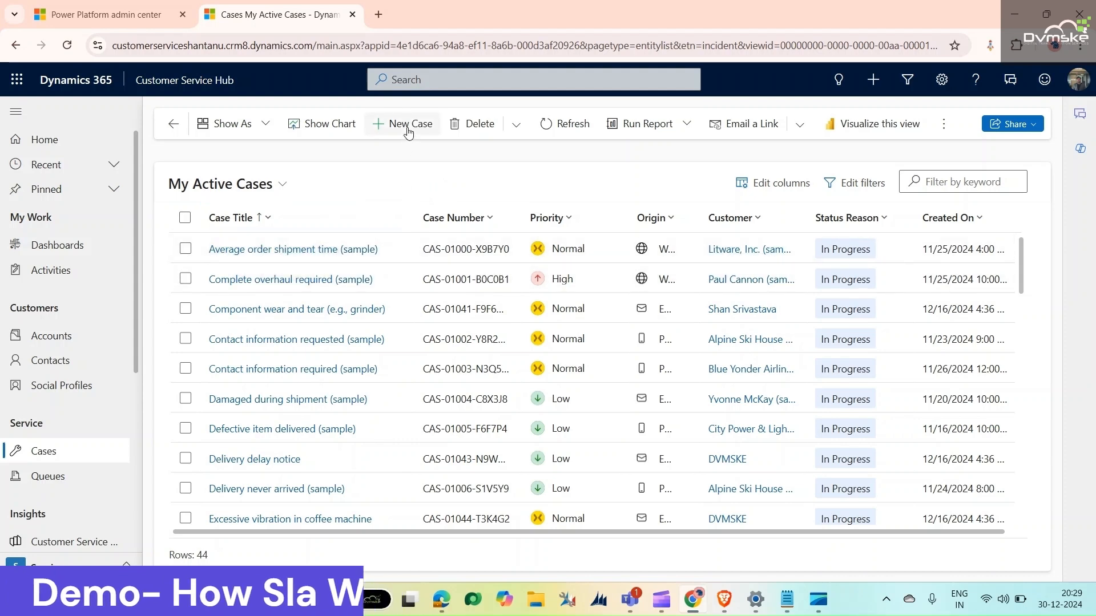
Start a new case titled 'Iot device is not connected' with DVMSKE as customer.
left_click(404, 124)
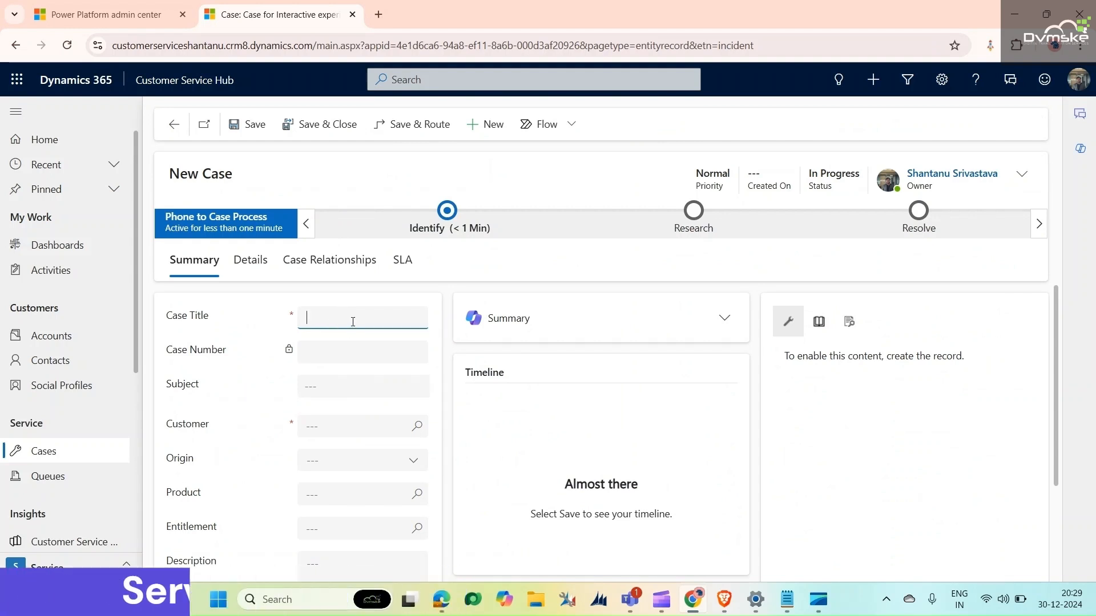
type("Iot device is not connected")
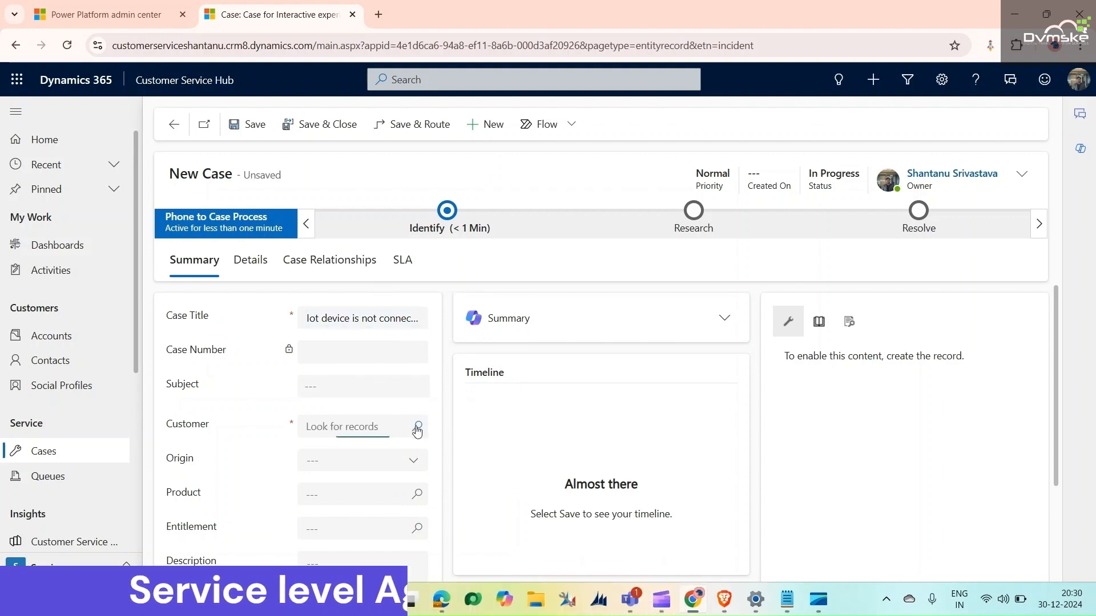
type("dvm")
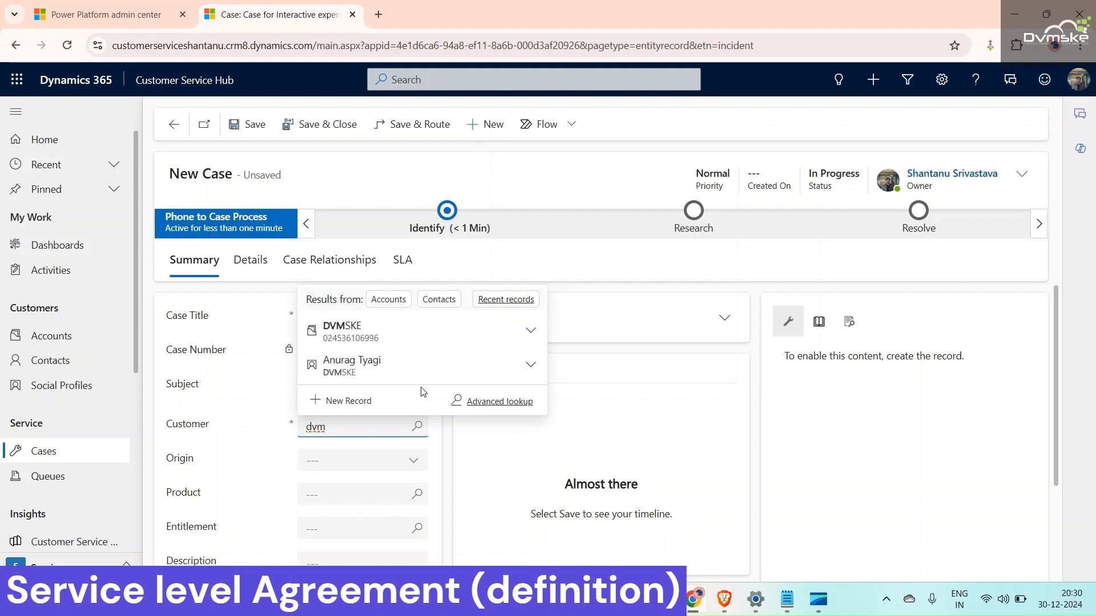
left_click(342, 330)
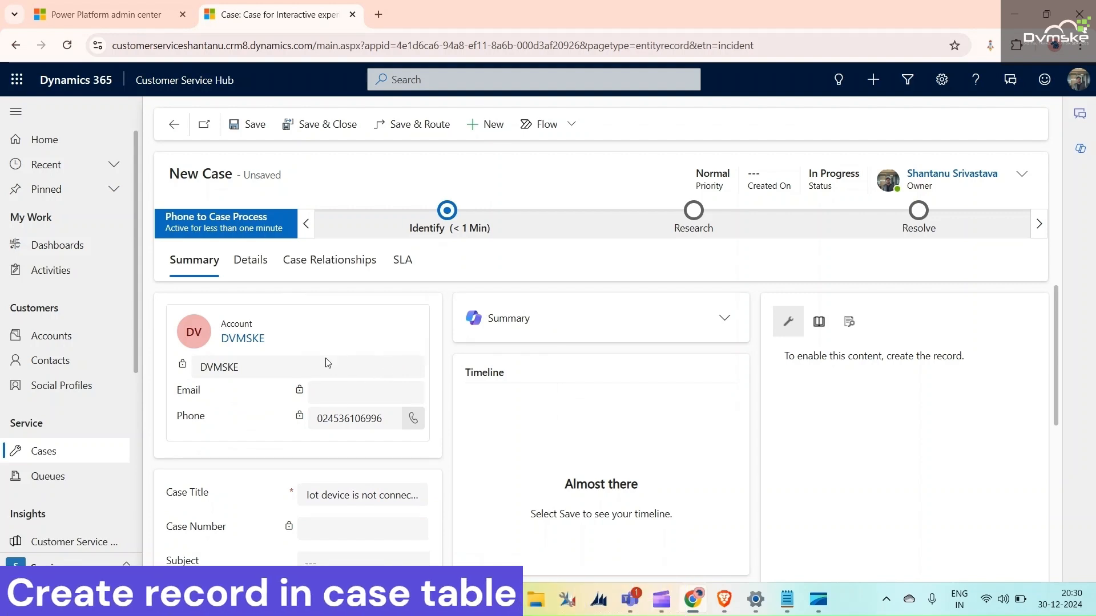
scroll("down", 3)
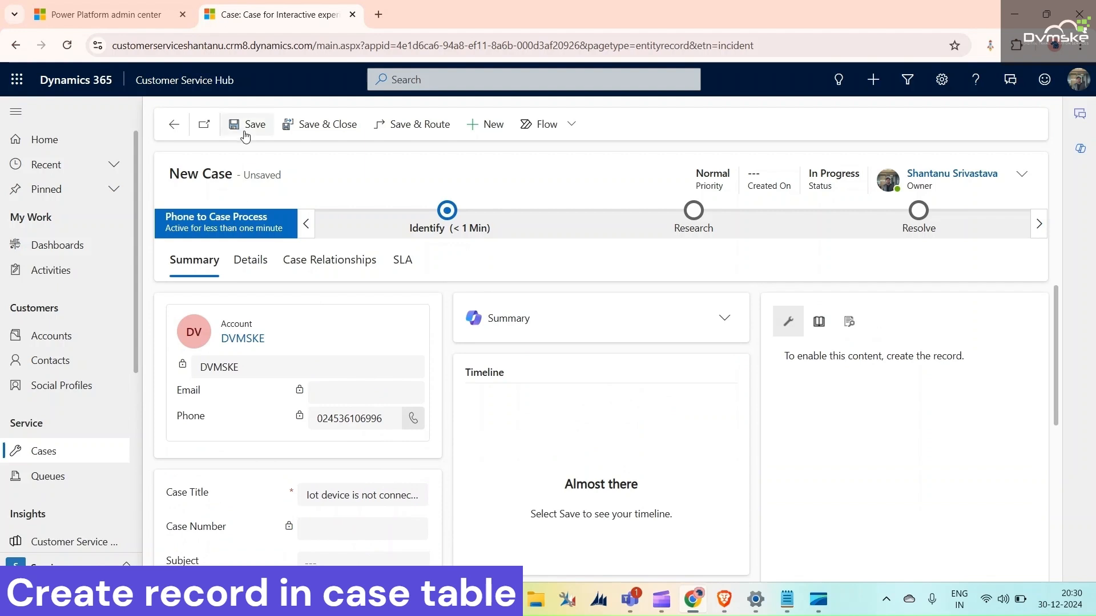
Save the IoT device case and set First Response Sent to Yes in Details.
left_click(246, 125)
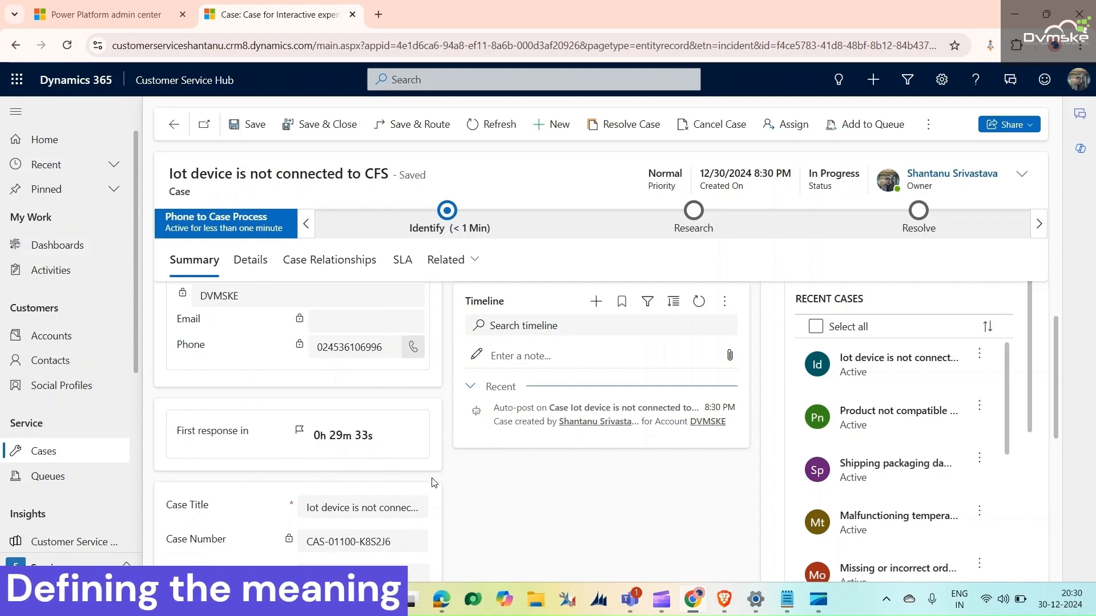
mouse_move(294, 419)
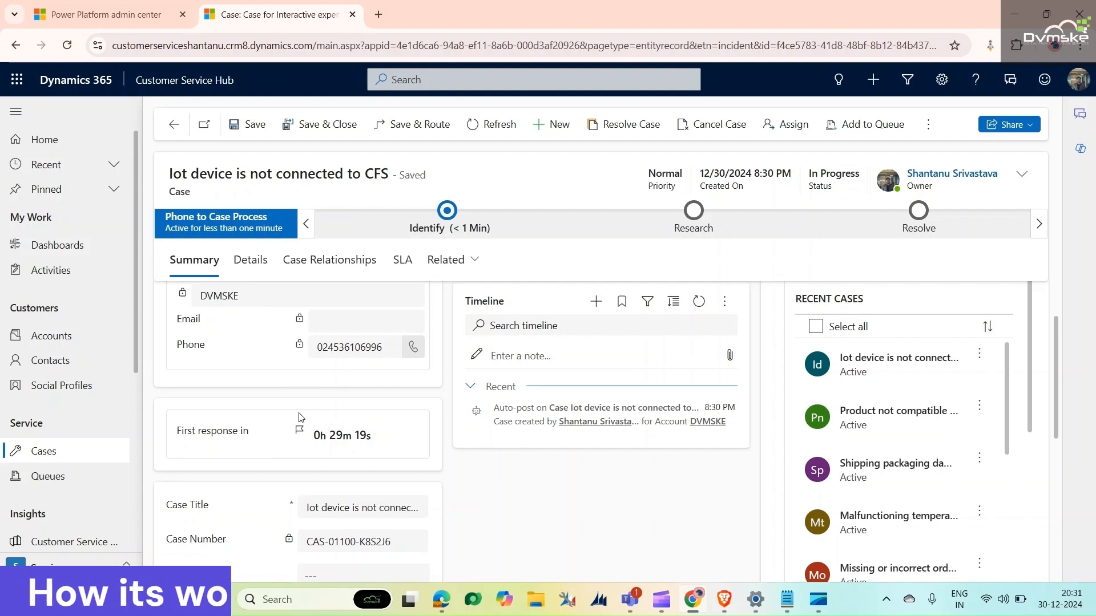
mouse_move(295, 408)
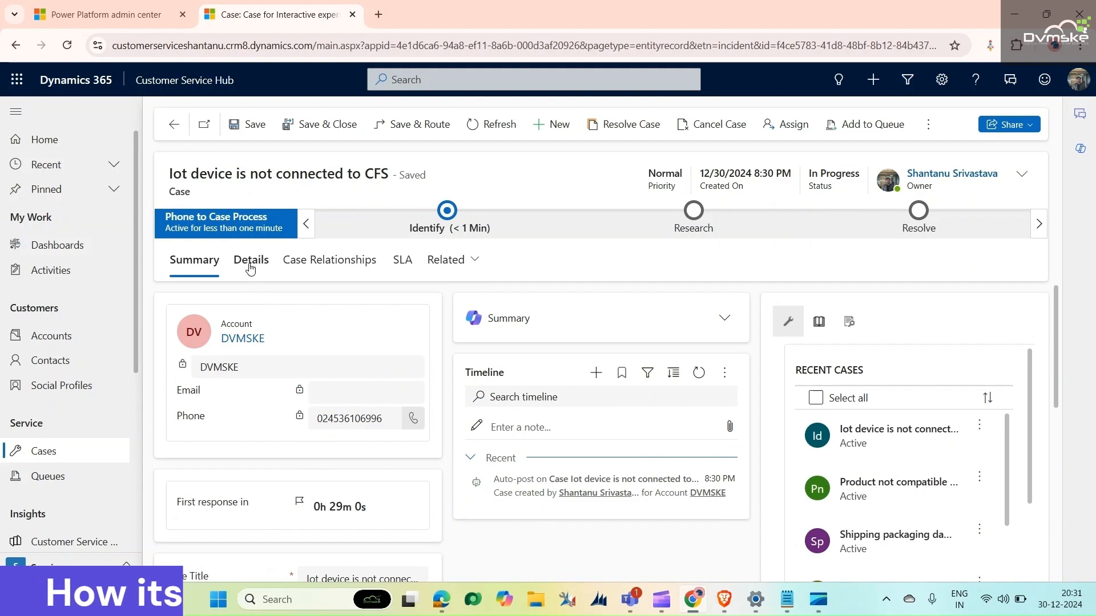
left_click(250, 261)
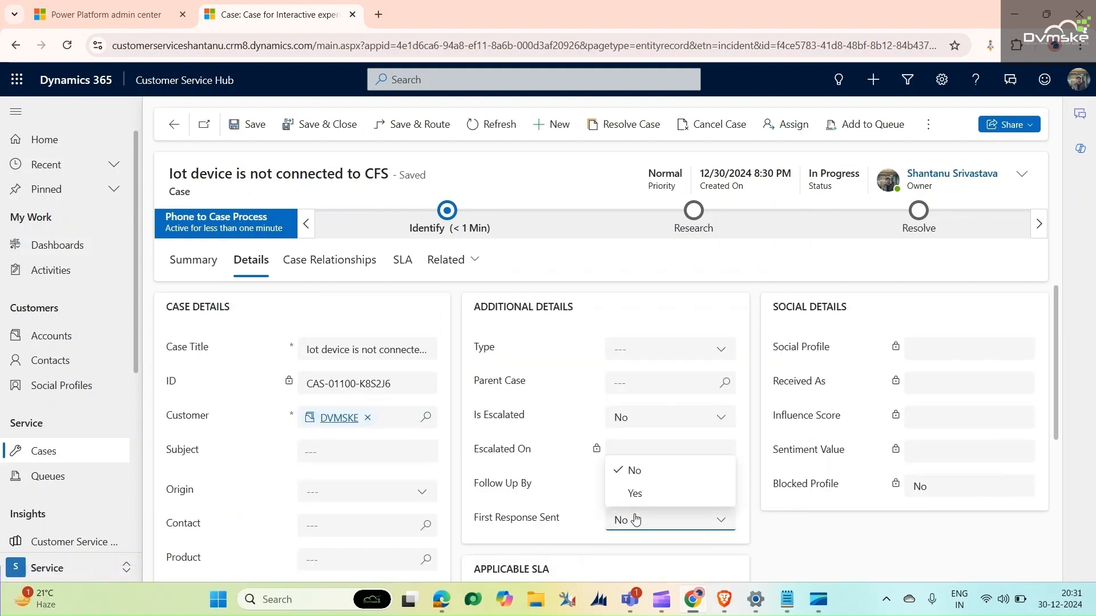
left_click(634, 493)
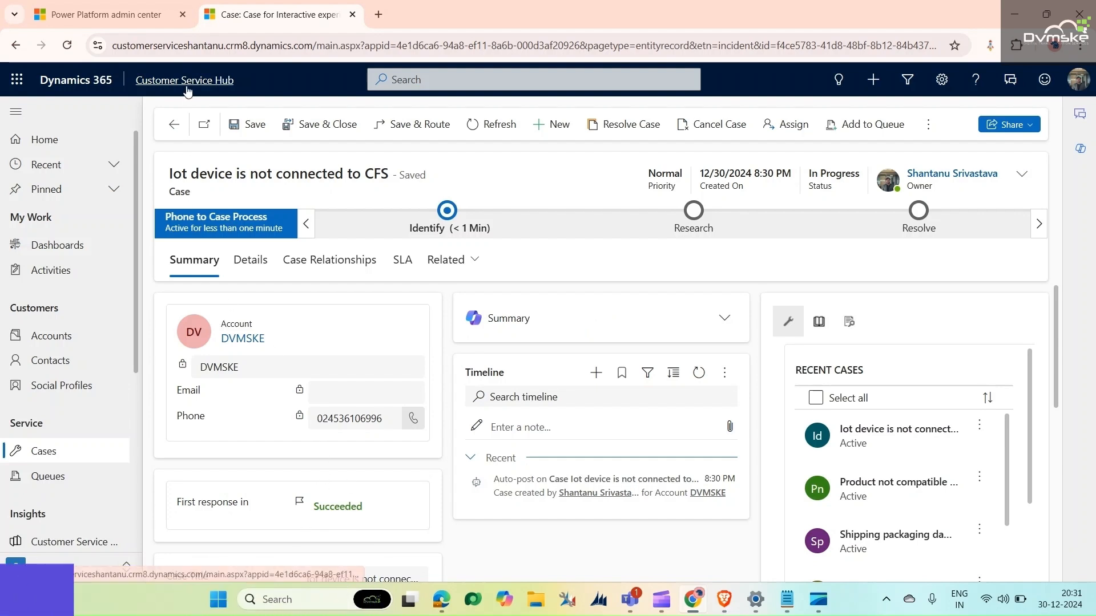
Open the app in a new browser tab and switch it to Customer Service admin center.
right_click(184, 80)
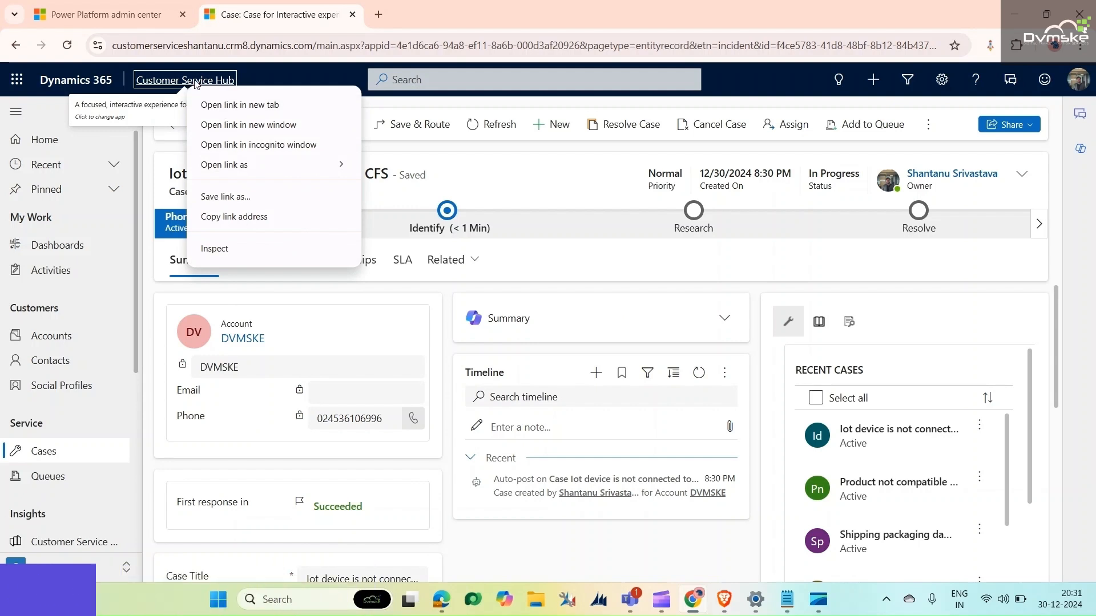
left_click(239, 105)
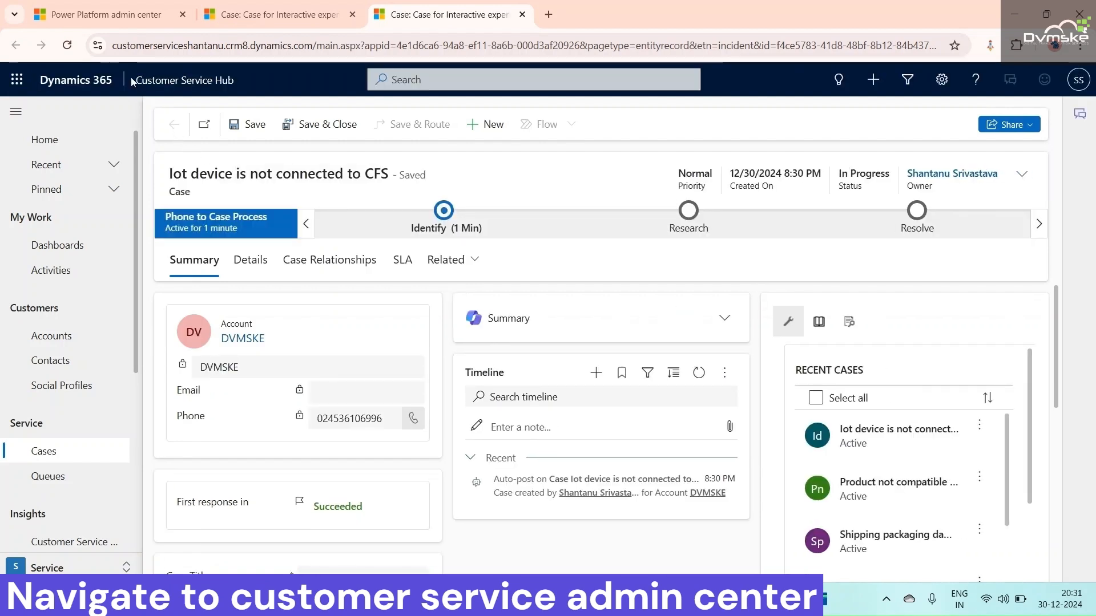
left_click(17, 79)
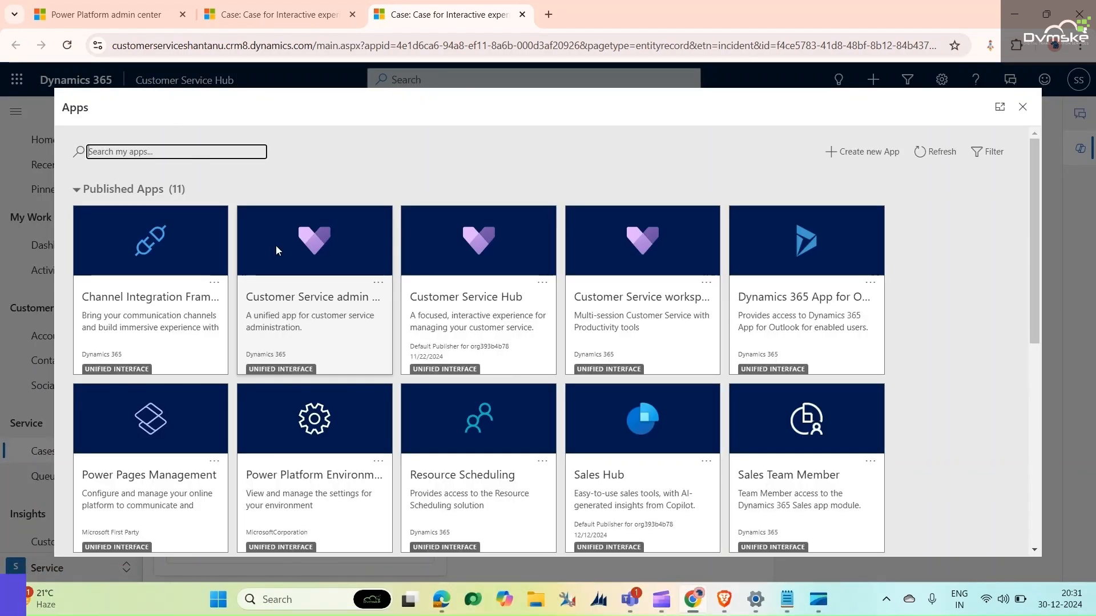
left_click(314, 296)
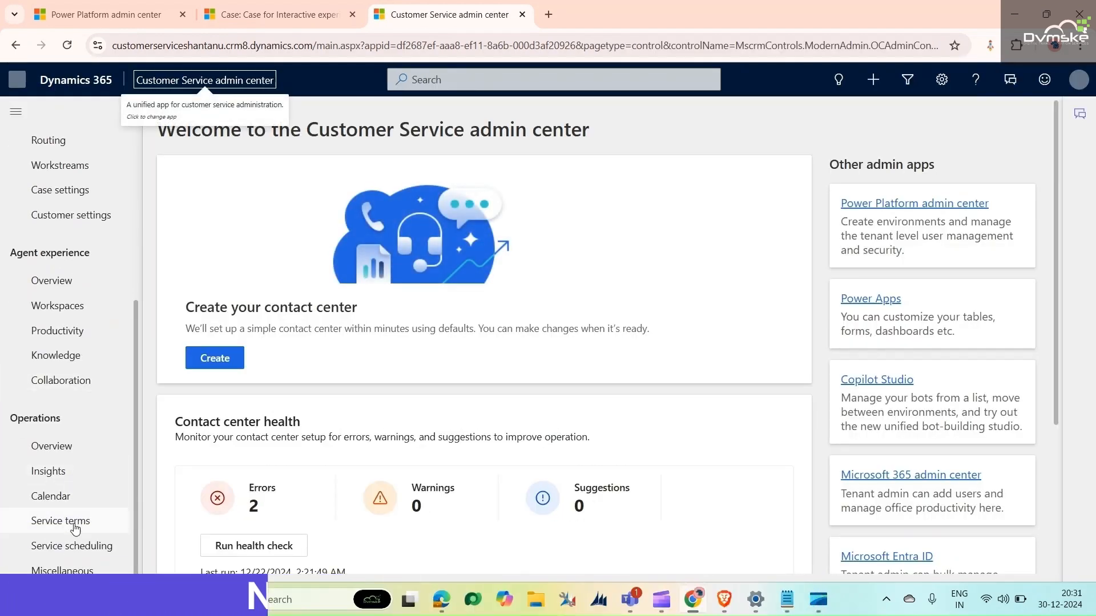
Go to Service terms and manage SLA KPIs to see the 'First response by' KPI.
left_click(60, 520)
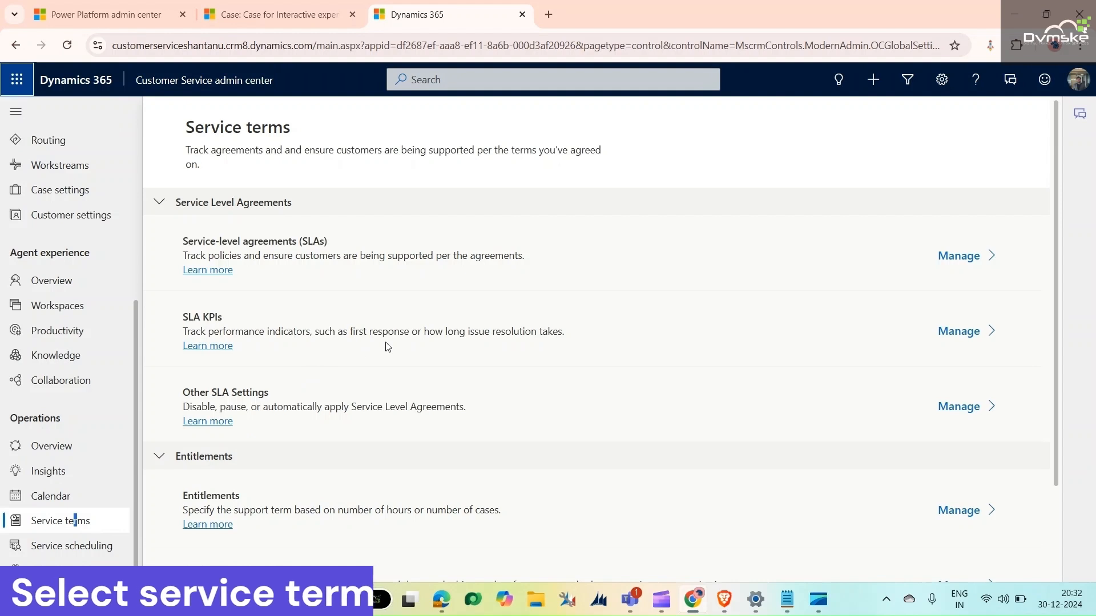
mouse_move(355, 312)
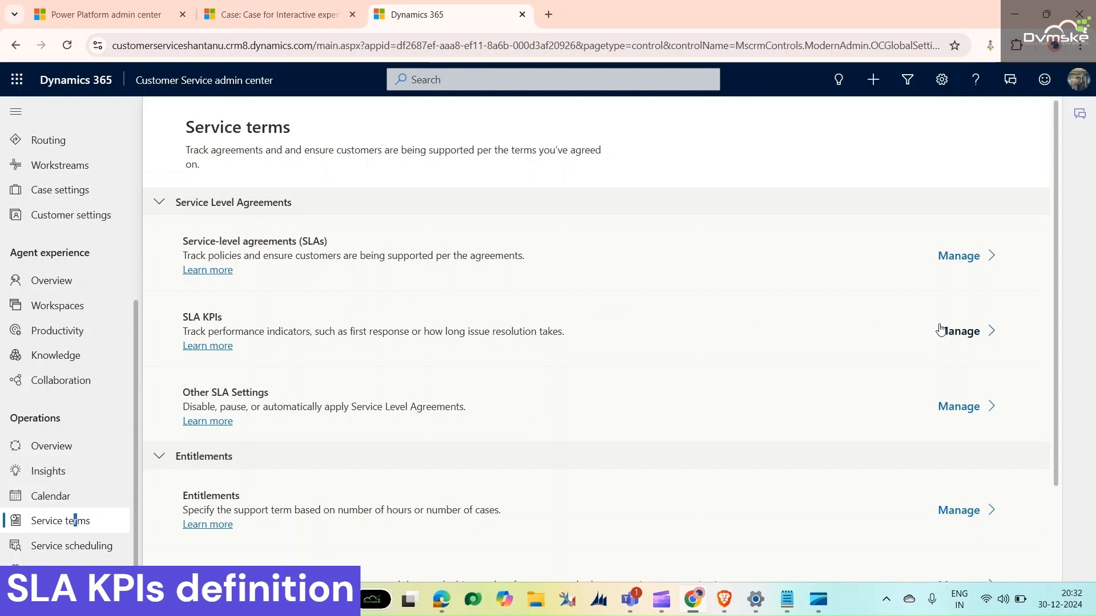
left_click(960, 331)
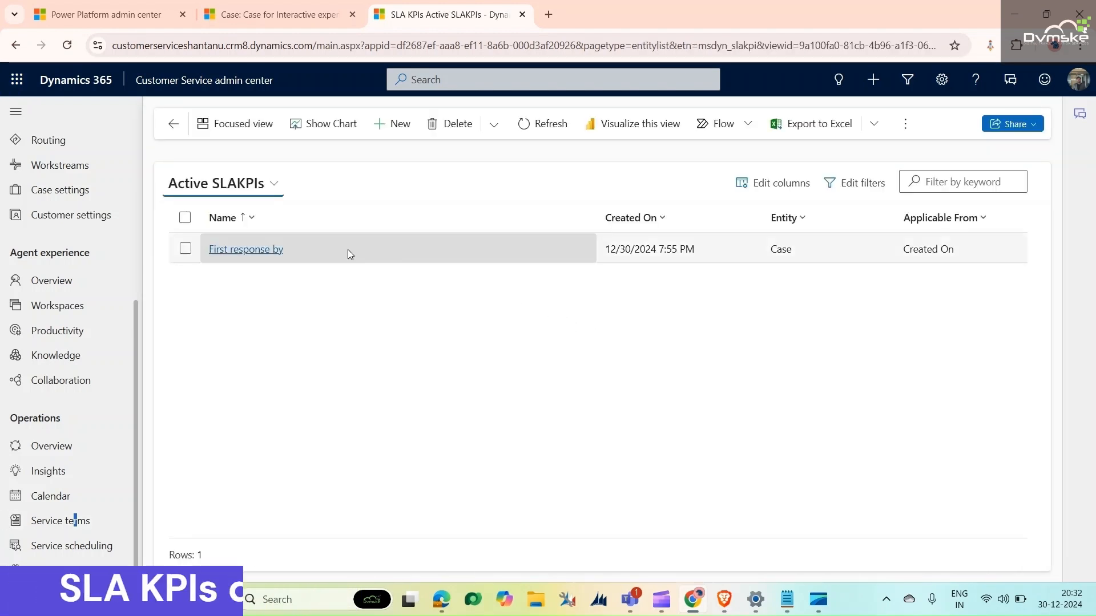
mouse_move(376, 283)
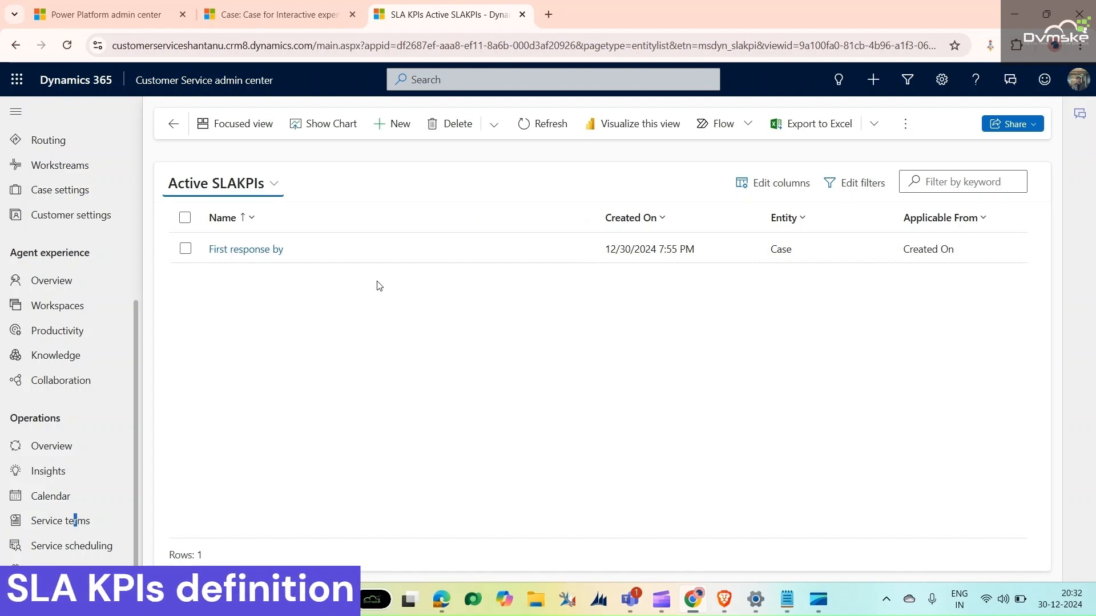
mouse_move(374, 281)
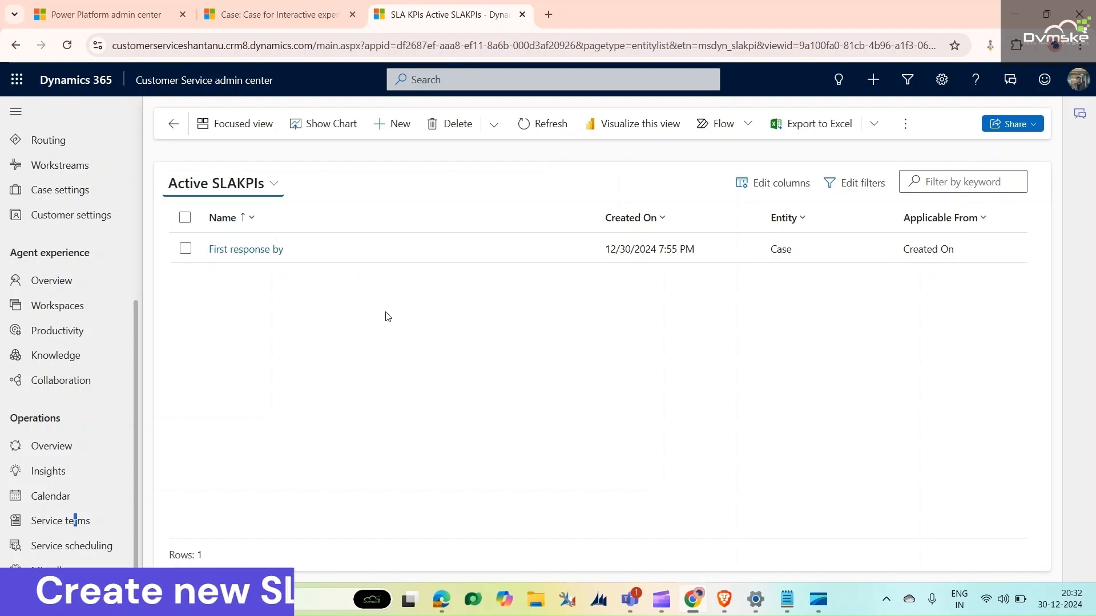
Create a 'Resolved By' SLA KPI on the Resolve By KPI field, save and activate it.
left_click(392, 124)
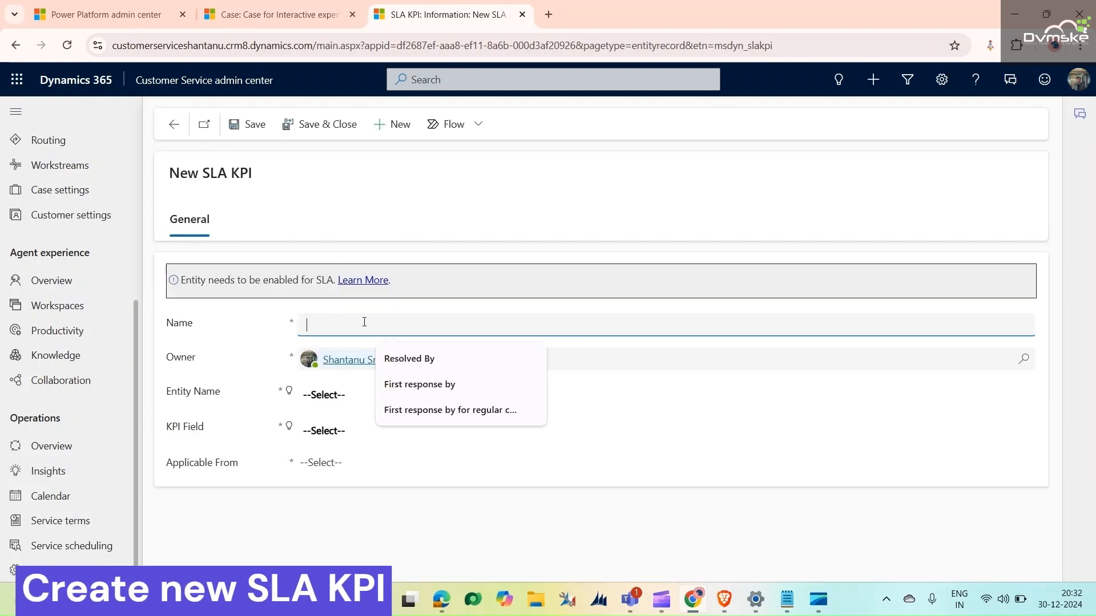
left_click(409, 359)
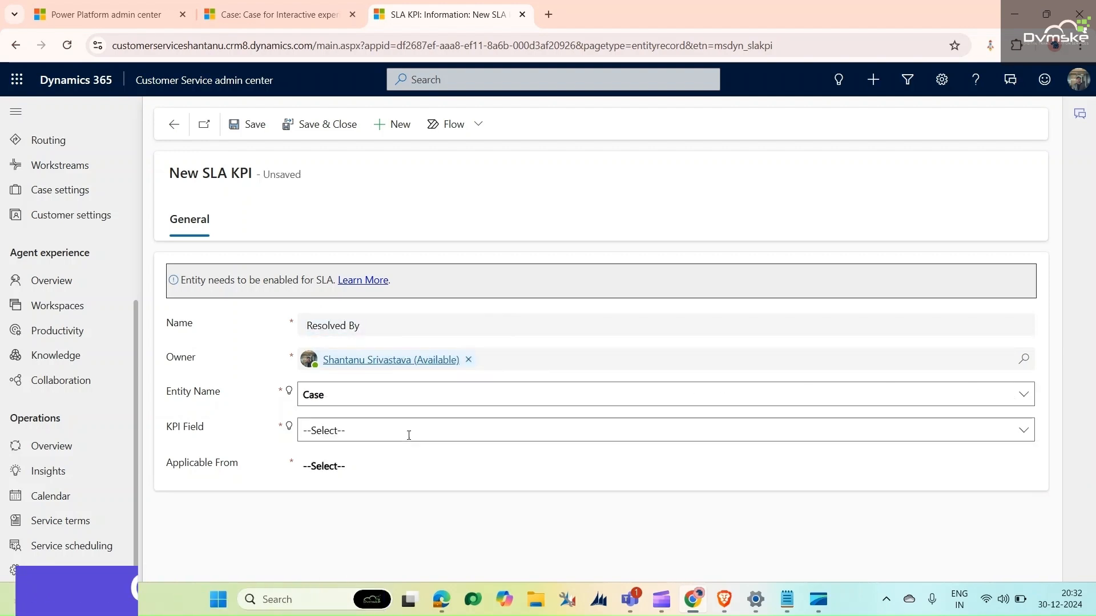
left_click(664, 430)
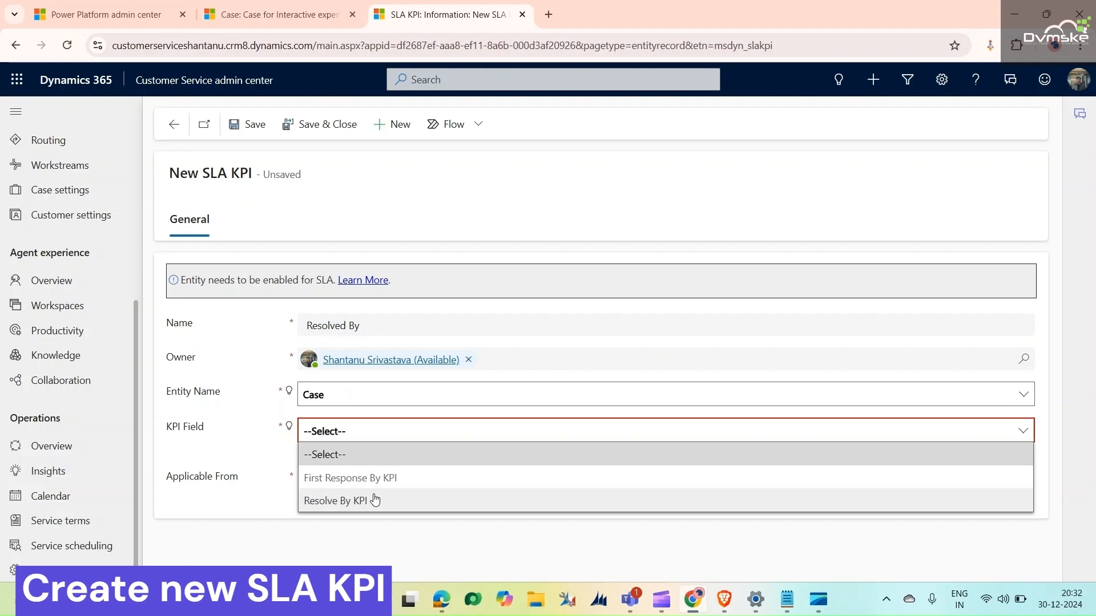
left_click(337, 500)
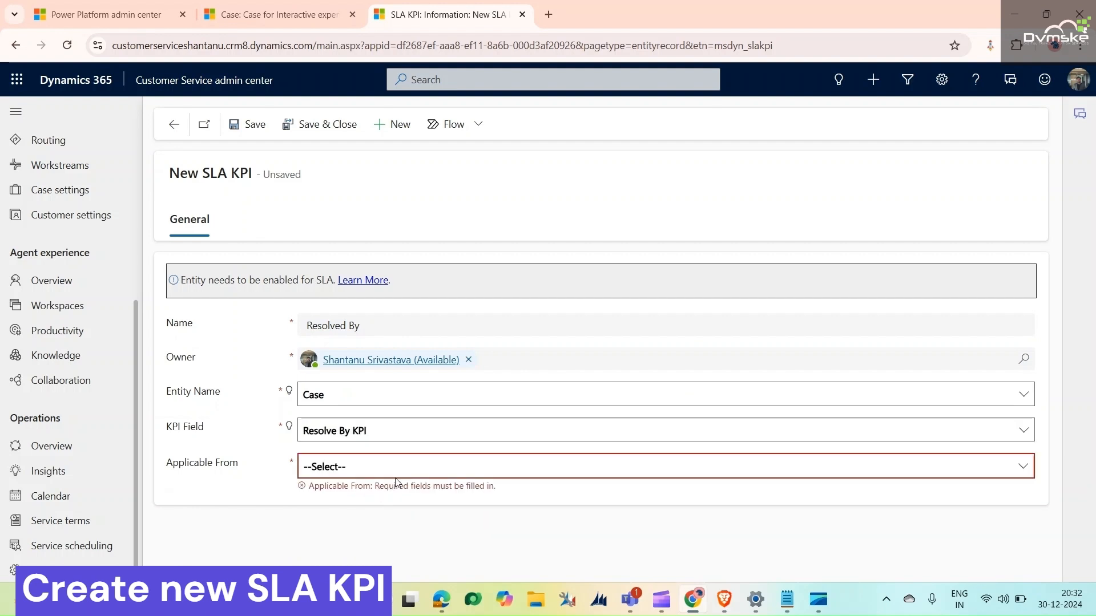
left_click(664, 466)
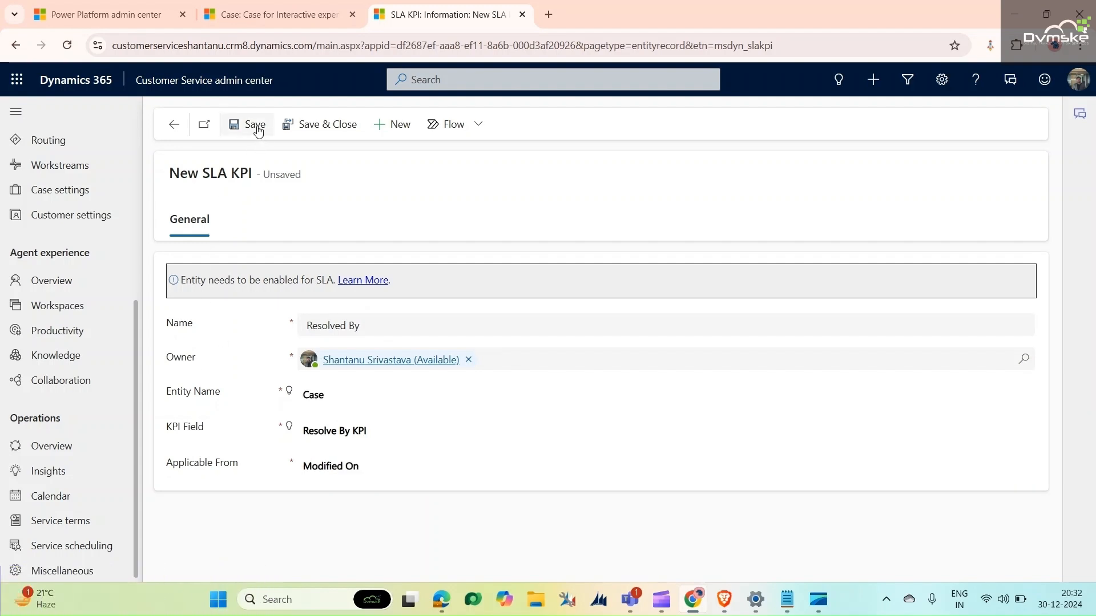
left_click(254, 124)
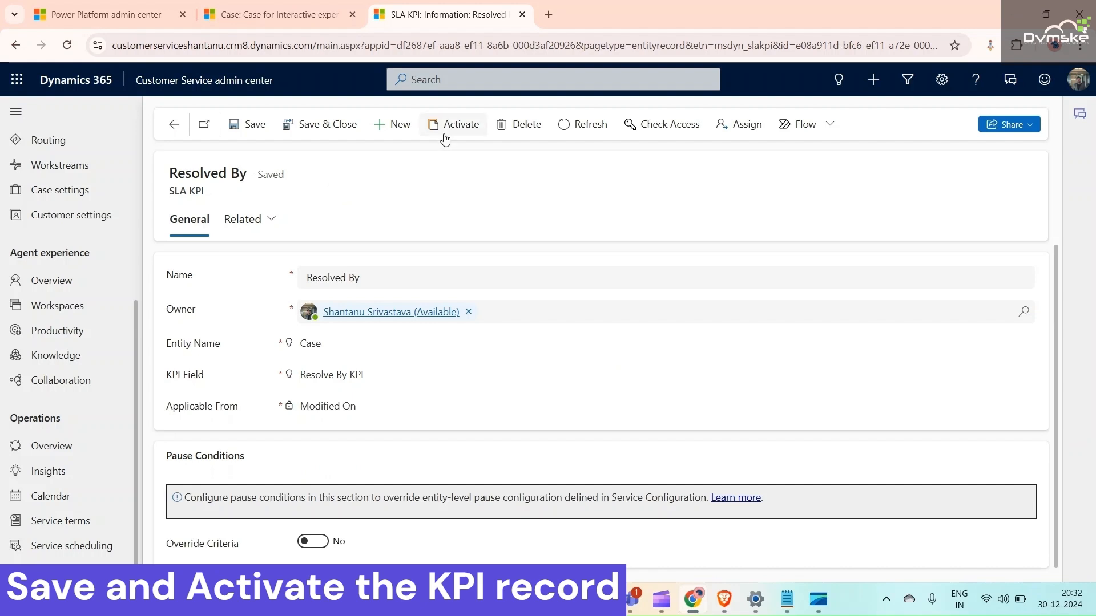
left_click(452, 124)
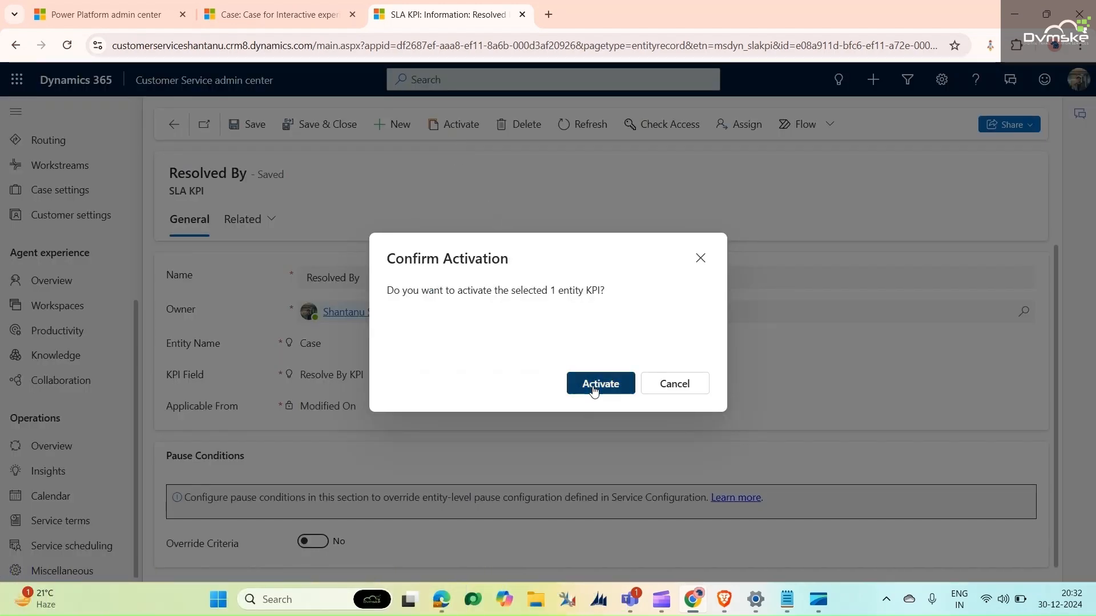
left_click(599, 384)
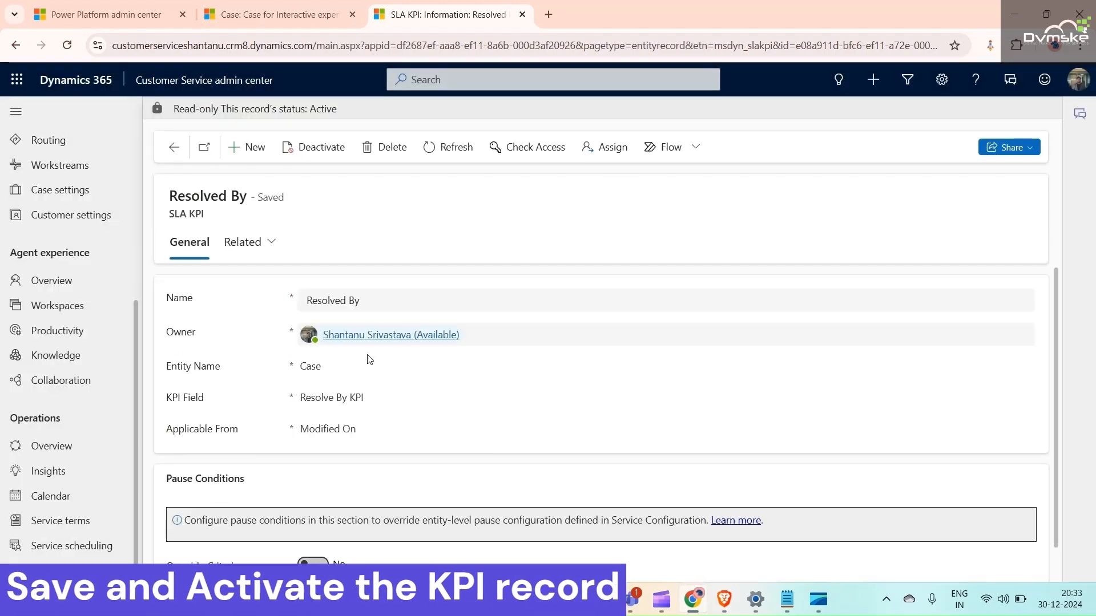
mouse_move(253, 319)
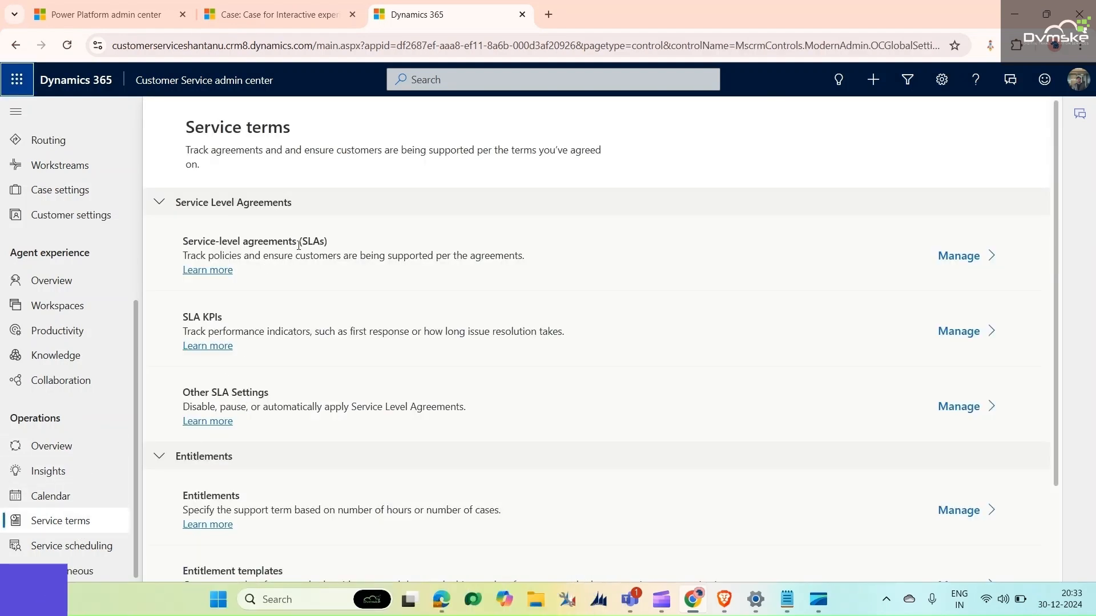
Deactivate the Conventional Business SLA and scroll down to review its first-response item.
left_click(963, 255)
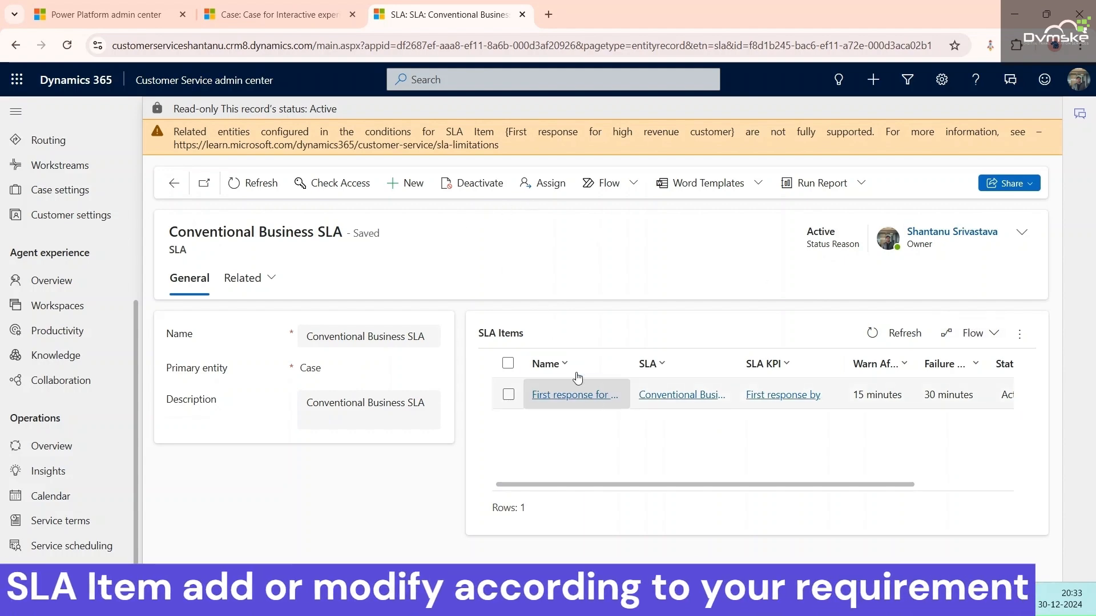
left_click(471, 183)
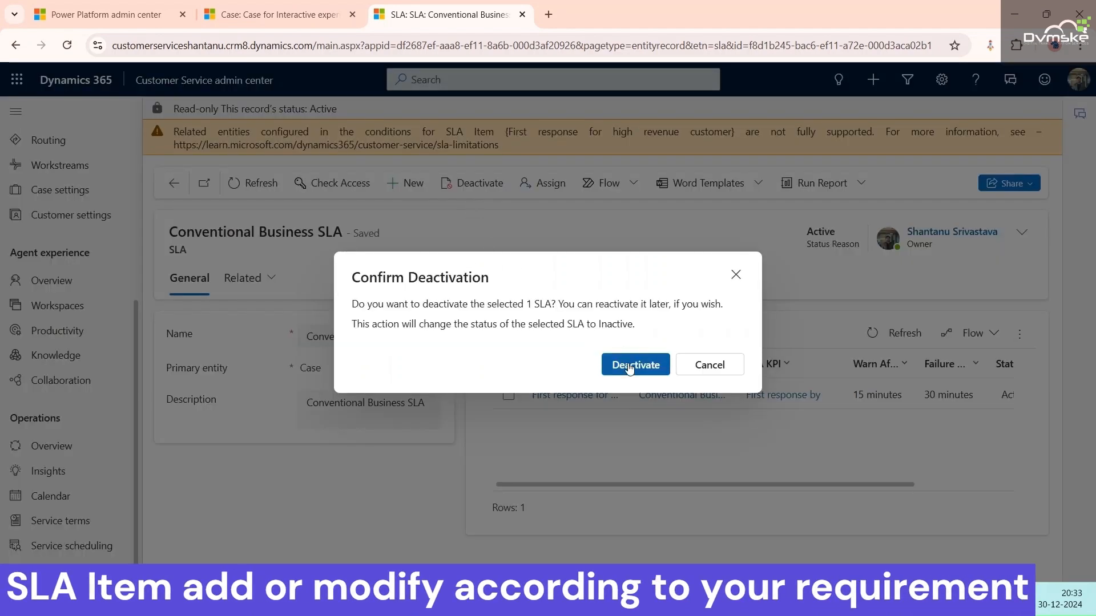
left_click(635, 364)
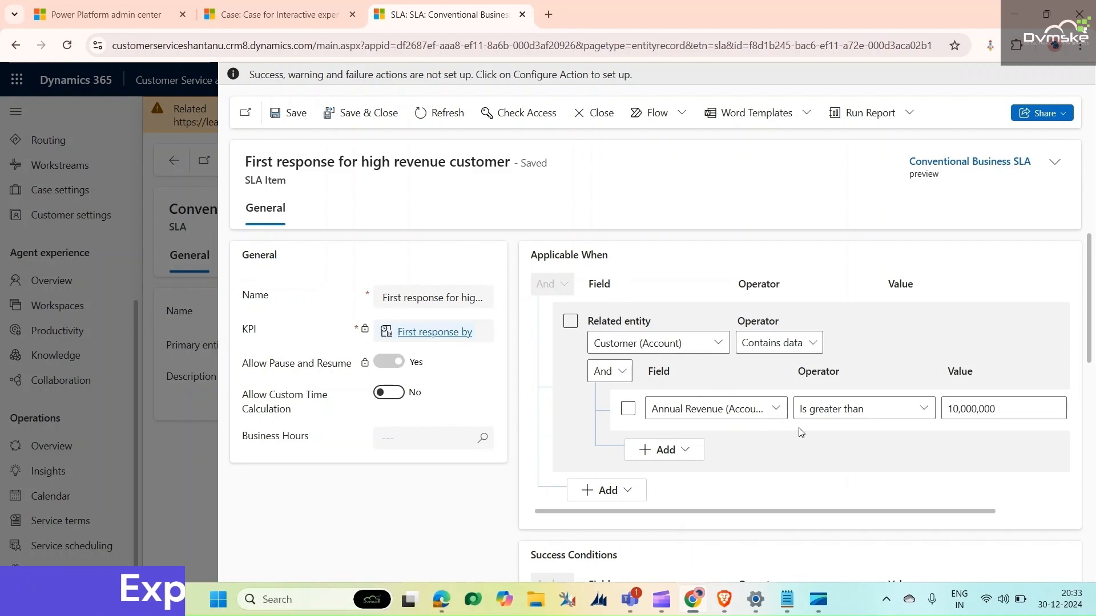
scroll("down", 3)
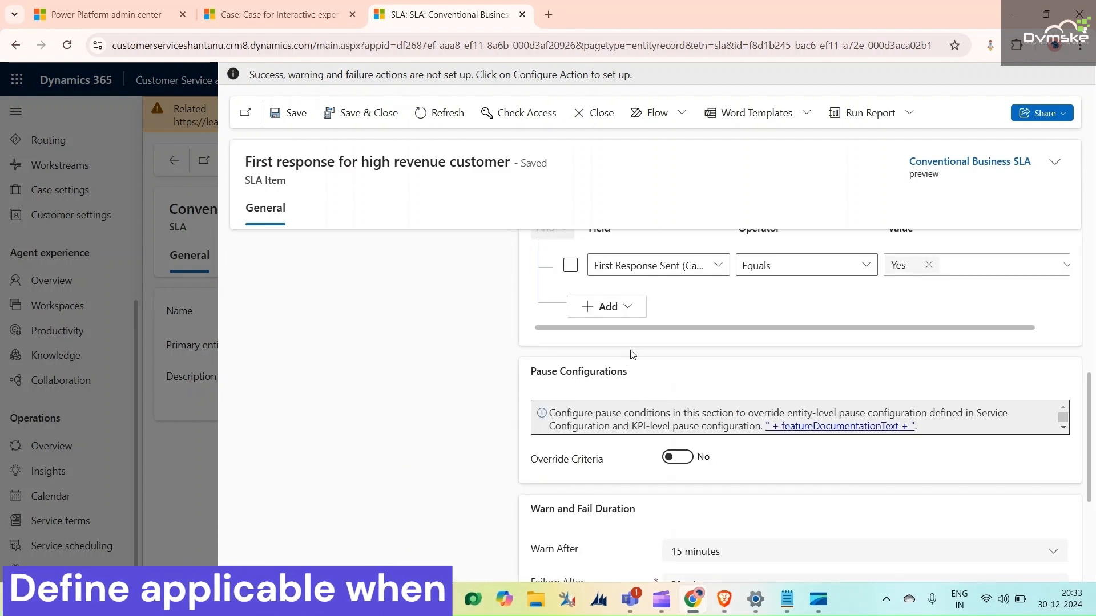
scroll("down", 3)
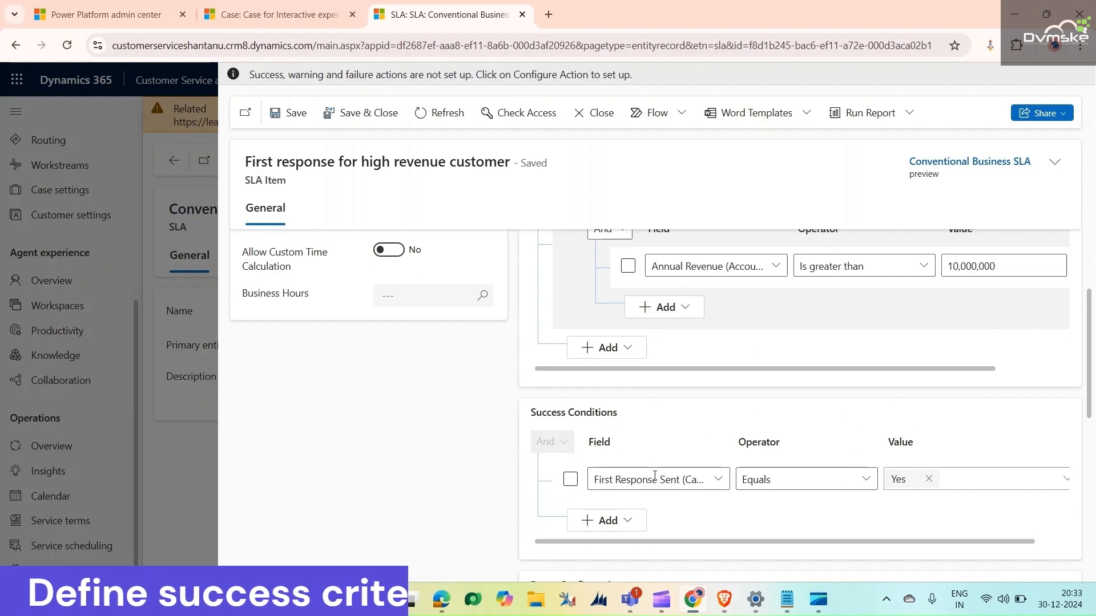
mouse_move(638, 356)
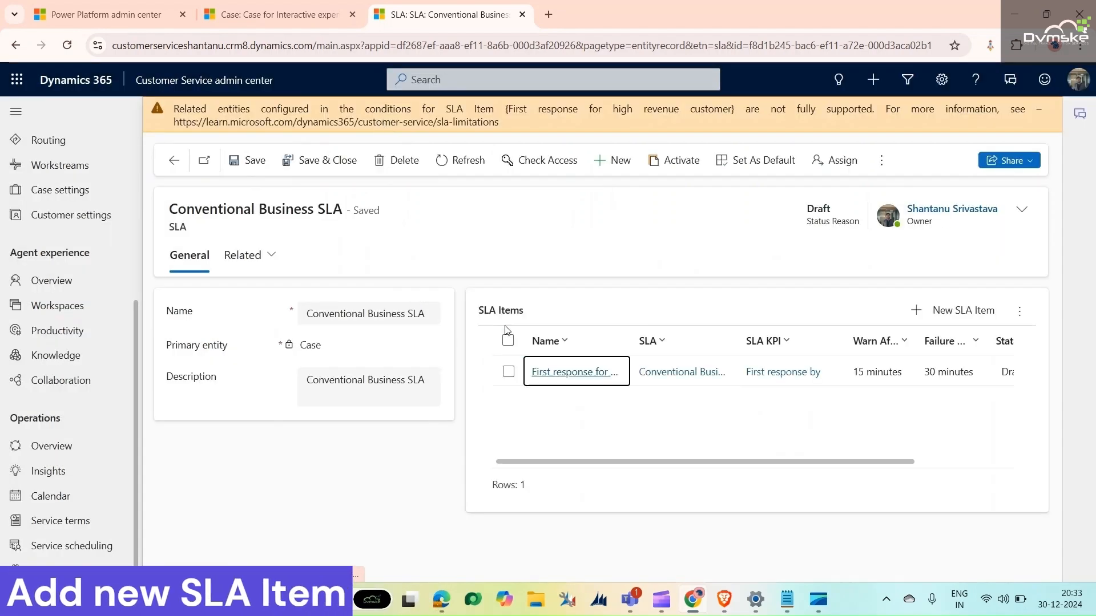
mouse_move(574, 371)
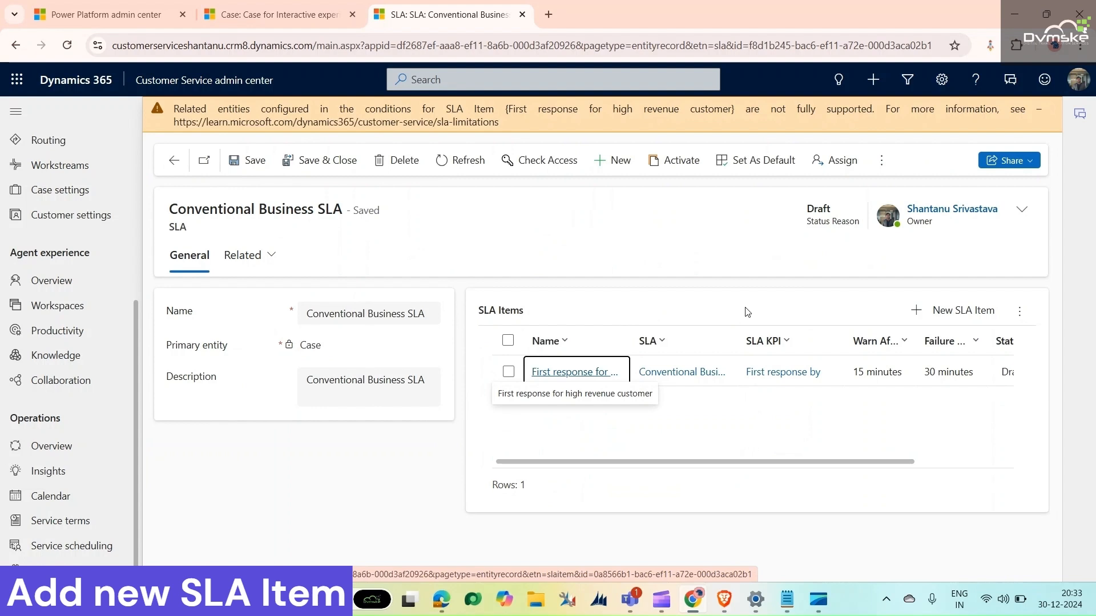
Add a new SLA item named Resolved by that uses the Resolved By KPI.
left_click(572, 371)
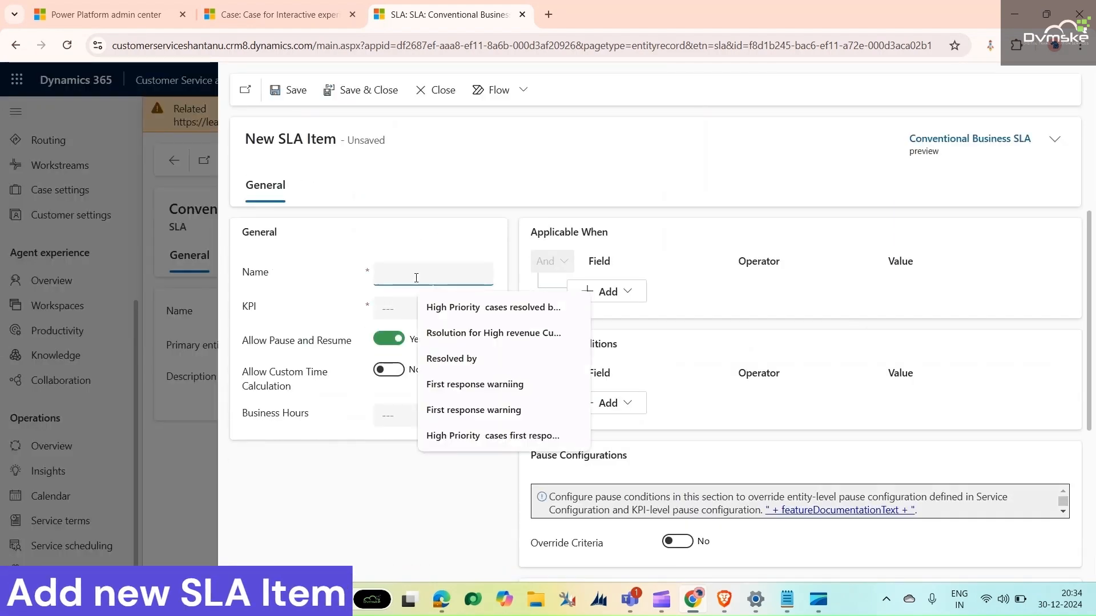
left_click(452, 358)
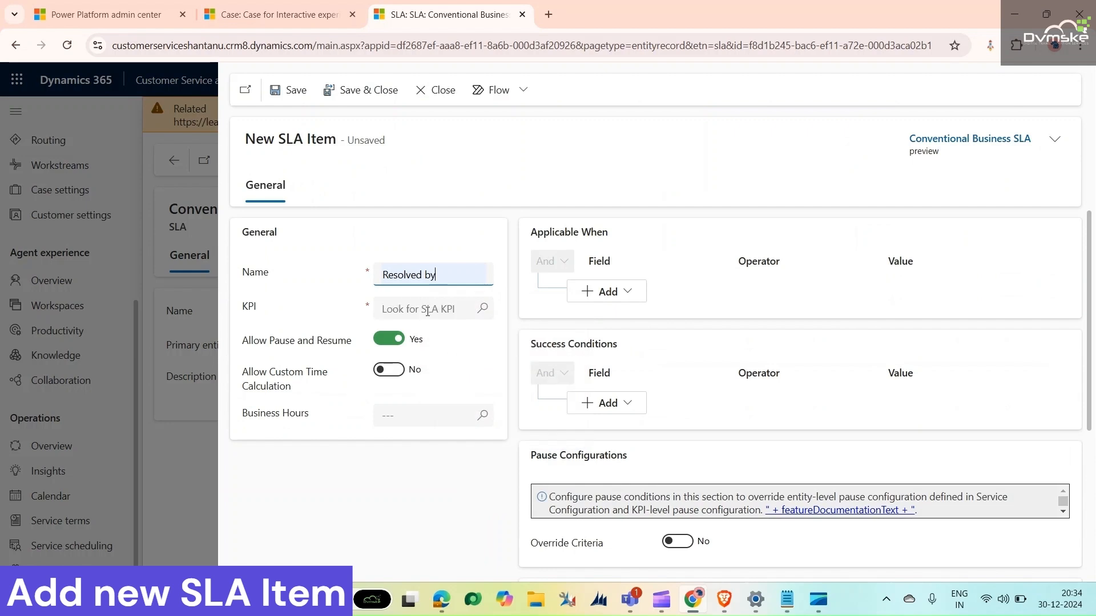
left_click(426, 308)
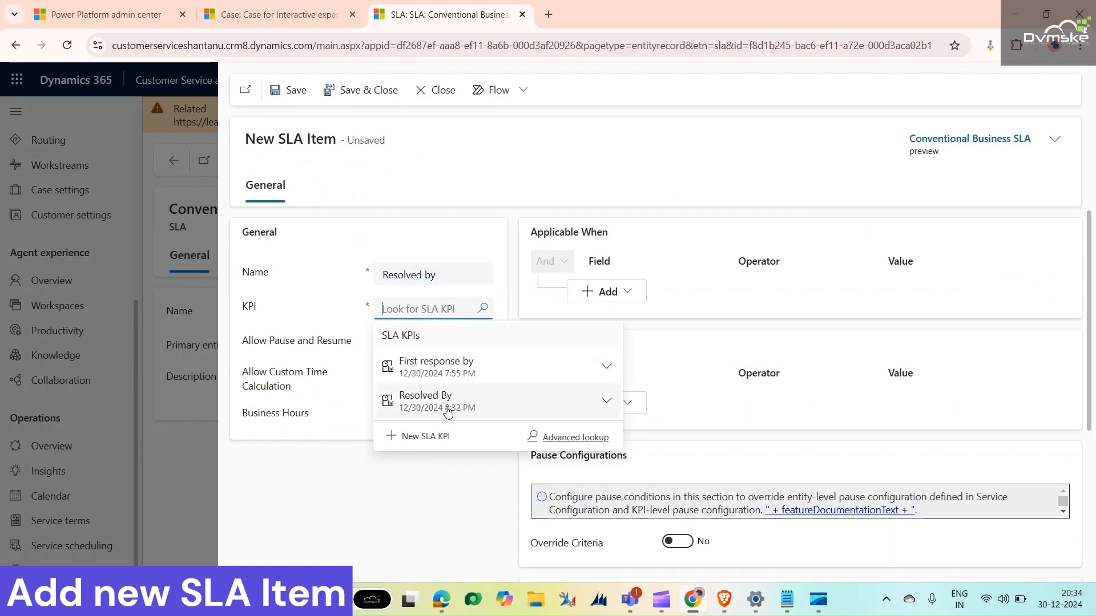
left_click(424, 401)
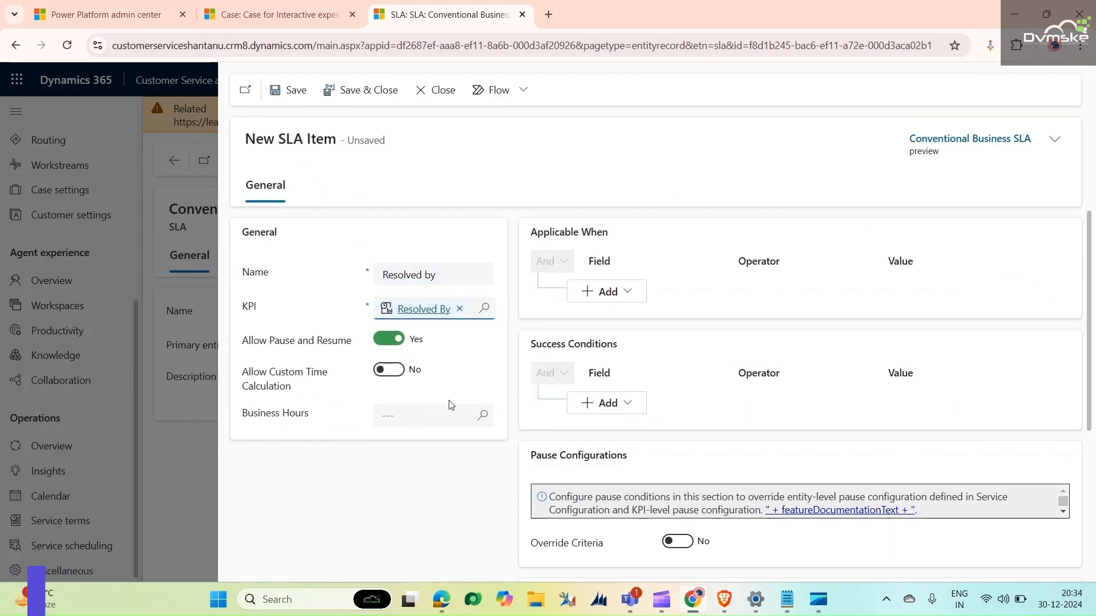
Make the item apply when status is Waiting for Details and start its success condition.
left_click(607, 290)
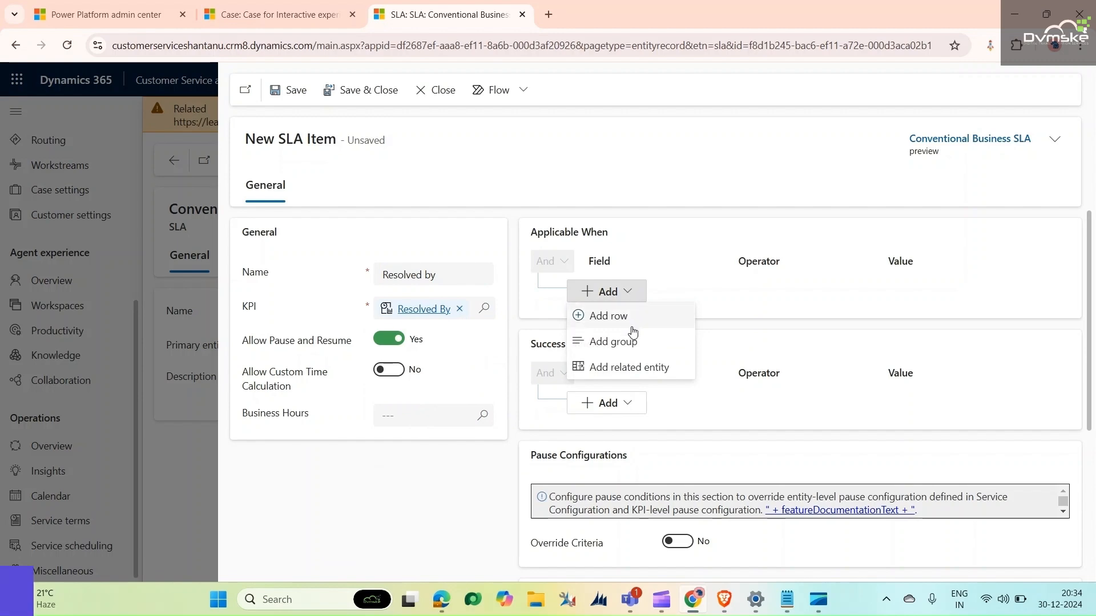
left_click(607, 315)
type("Status Reason (Case)")
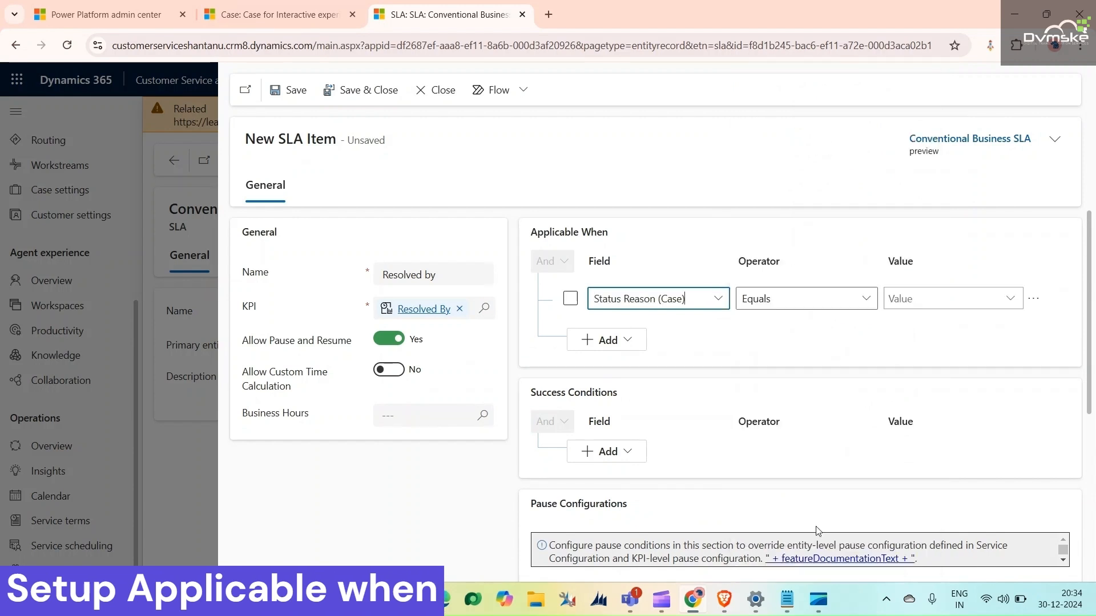
left_click(952, 298)
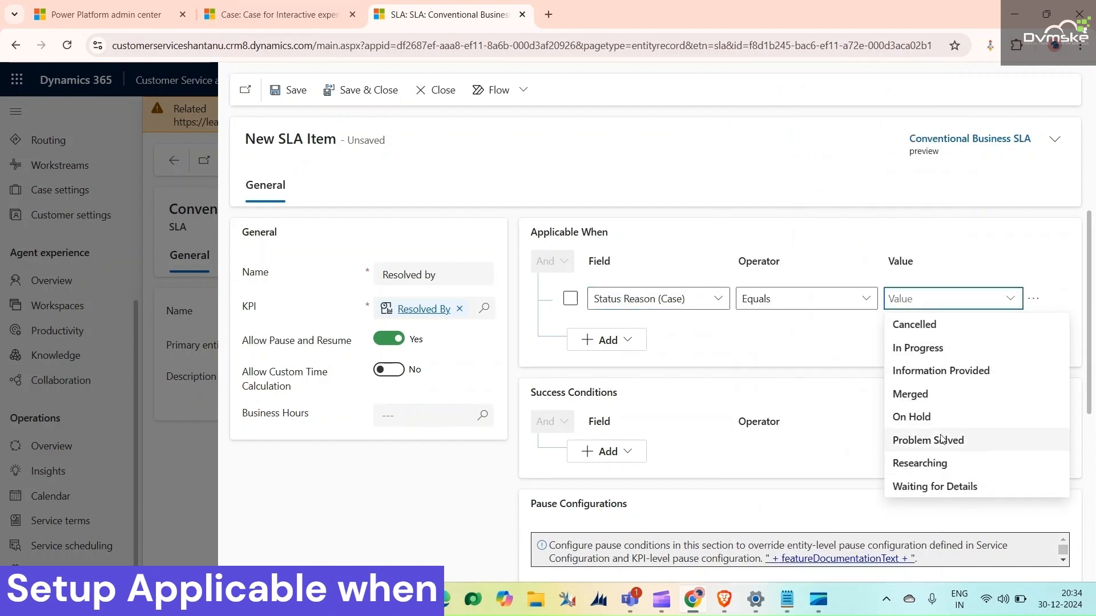
left_click(934, 486)
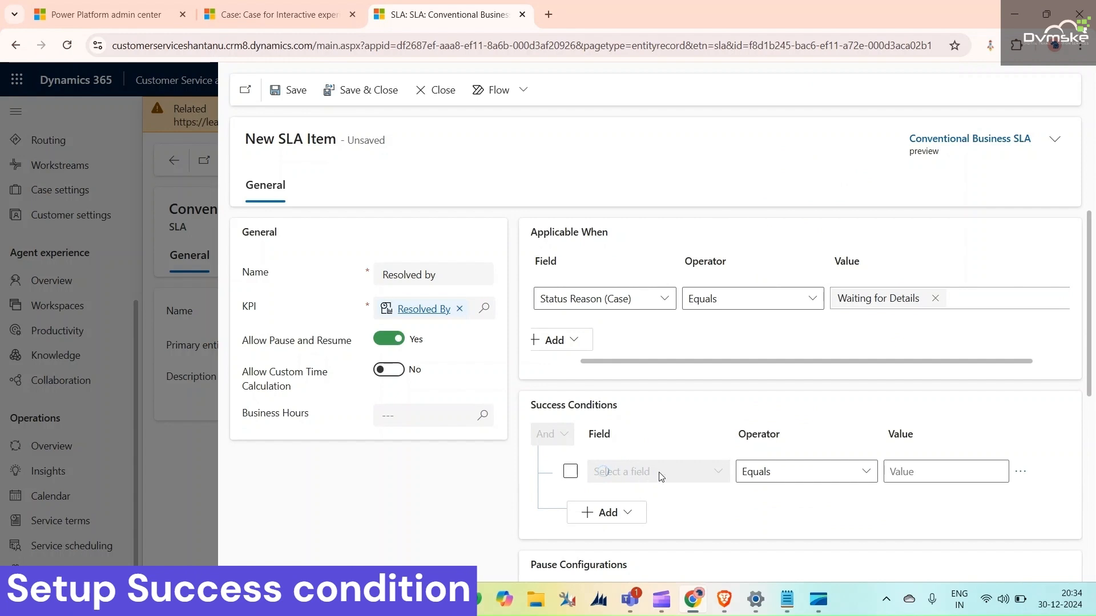
left_click(653, 470)
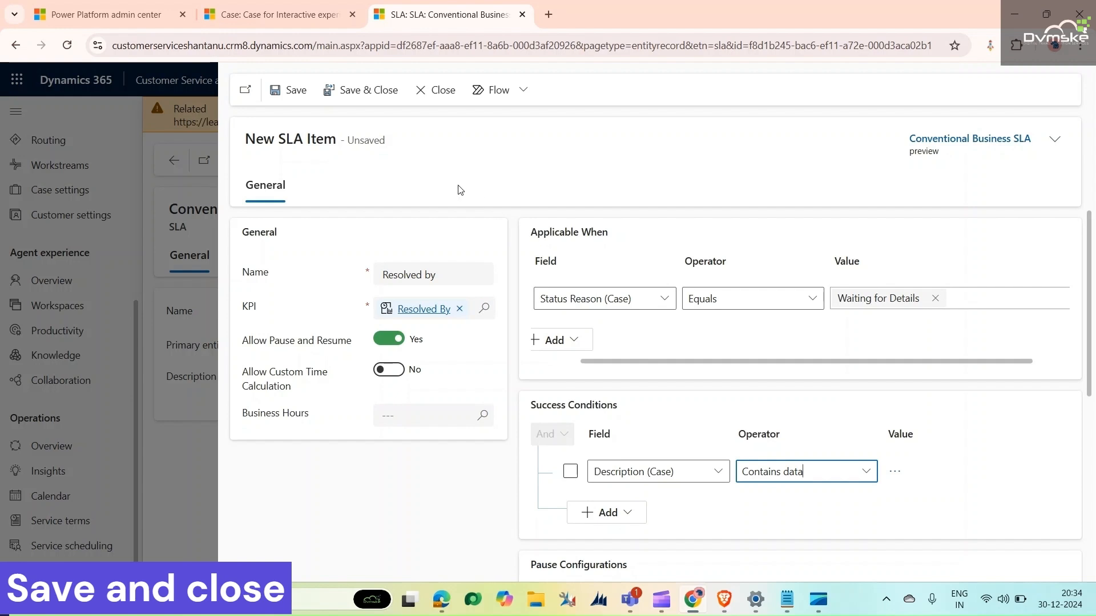
mouse_move(352, 137)
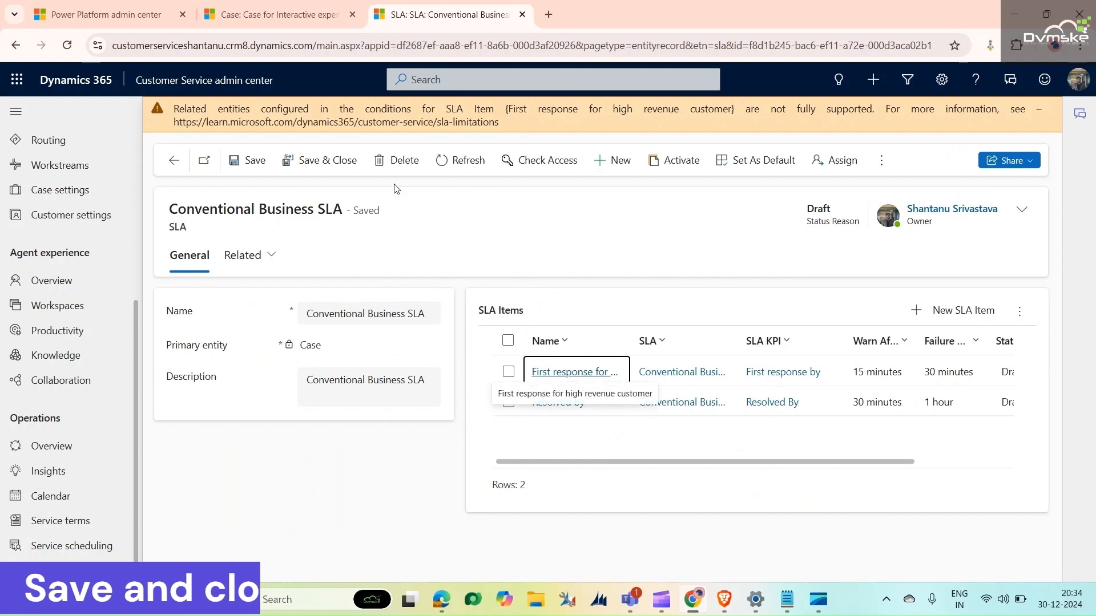
Activate the Conventional Business SLA and confirm setting it as the default SLA.
left_click(672, 159)
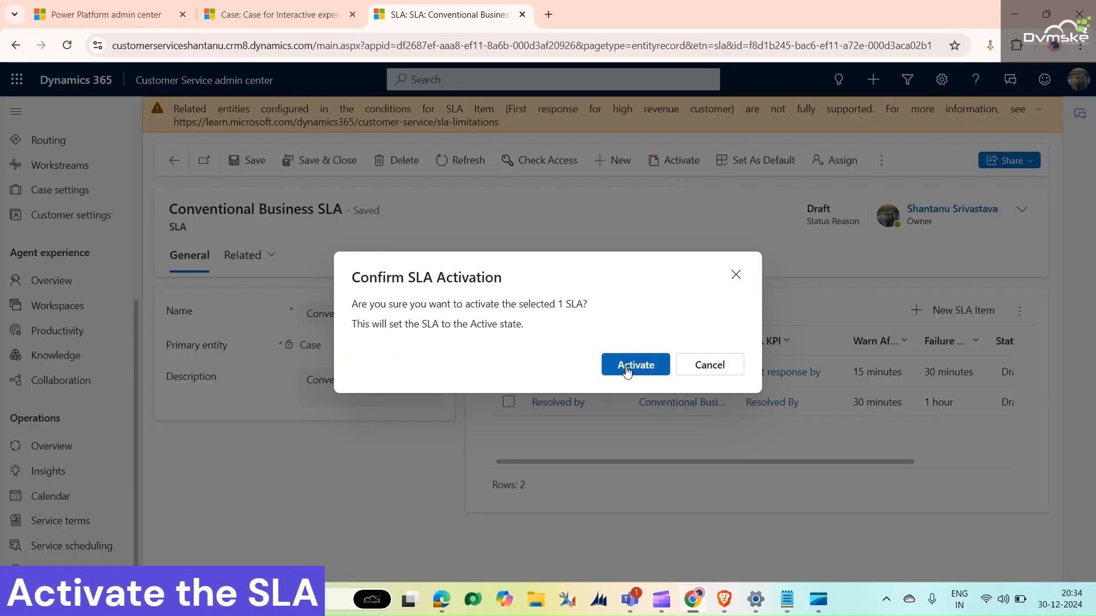
left_click(634, 365)
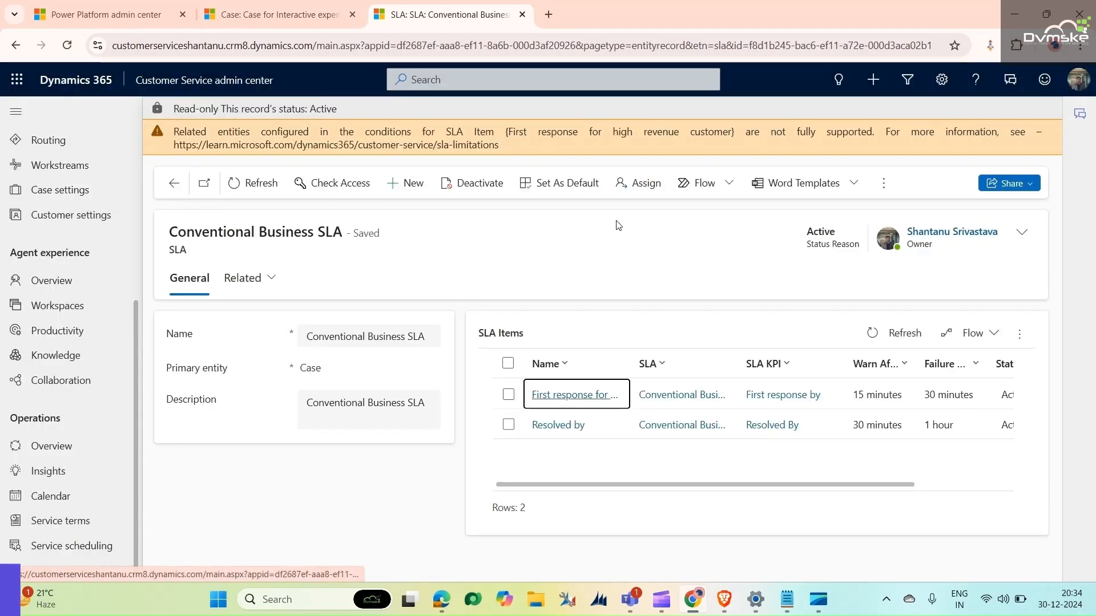
left_click(560, 182)
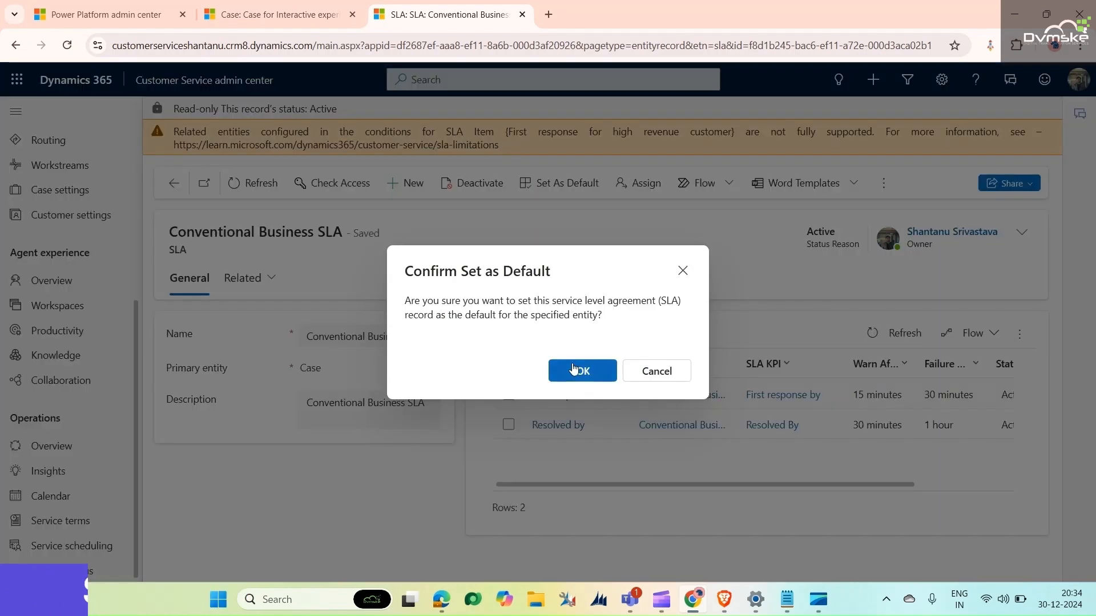
left_click(581, 371)
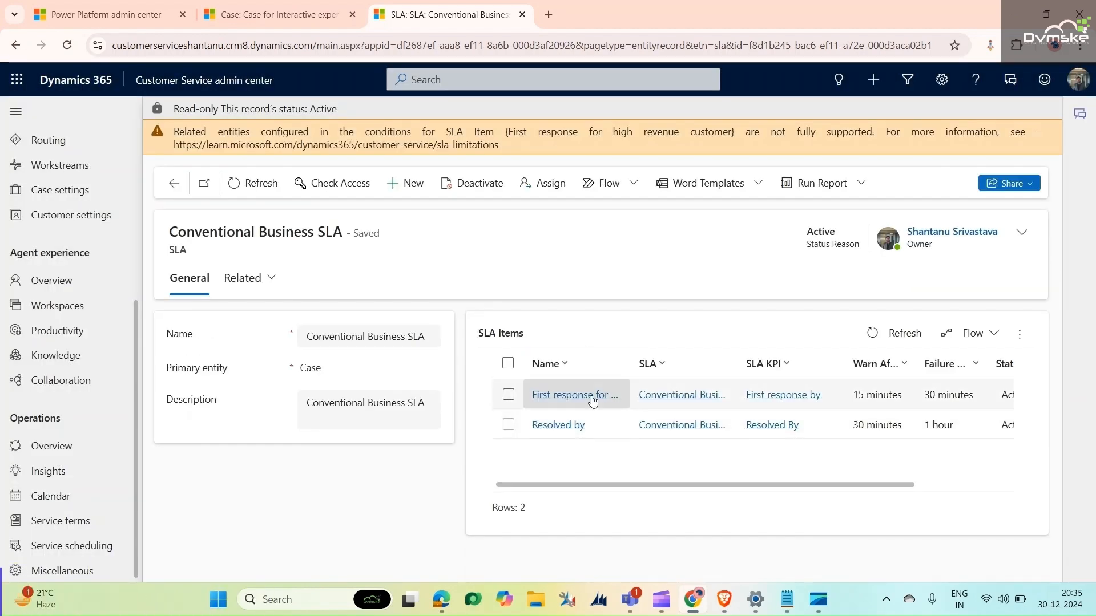
mouse_move(575, 394)
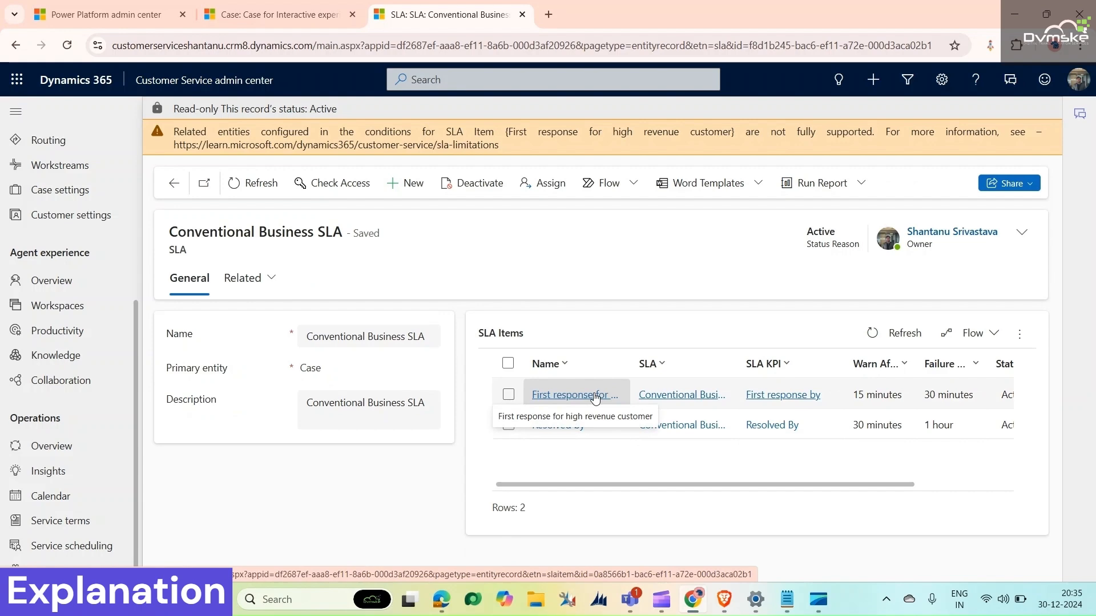
Return to the Customer Service Hub tab, navigate to My Active Cases and start a new case.
left_click(278, 14)
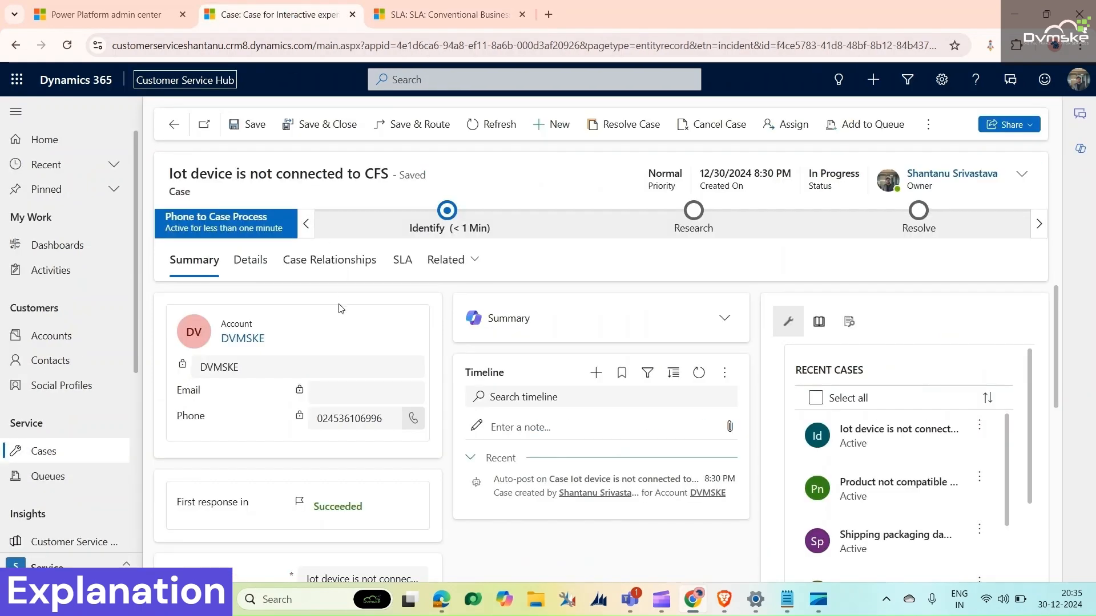
left_click(172, 124)
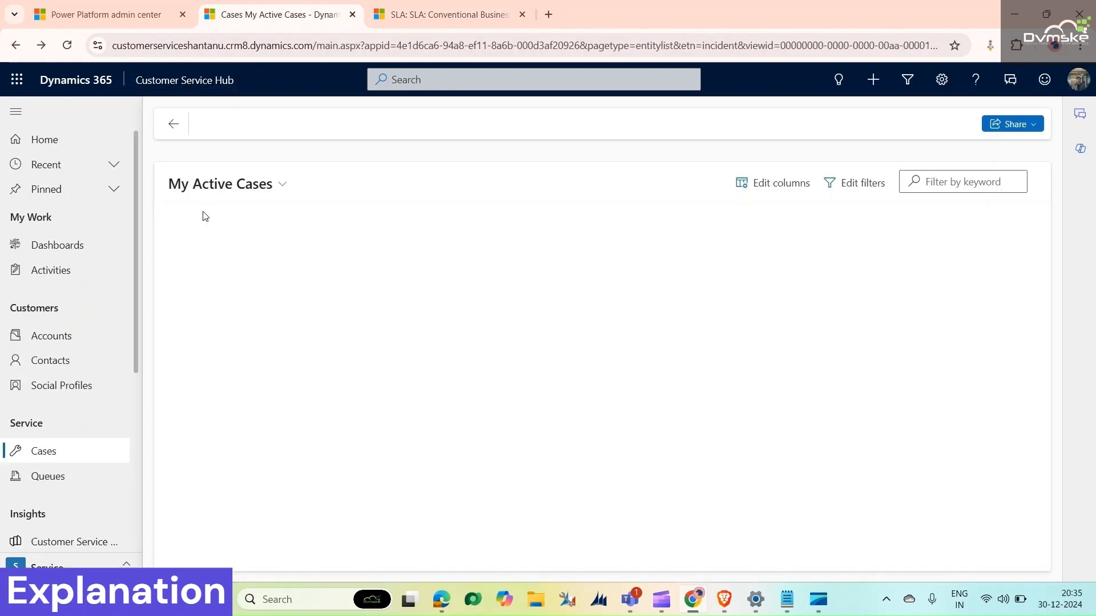
left_click(50, 335)
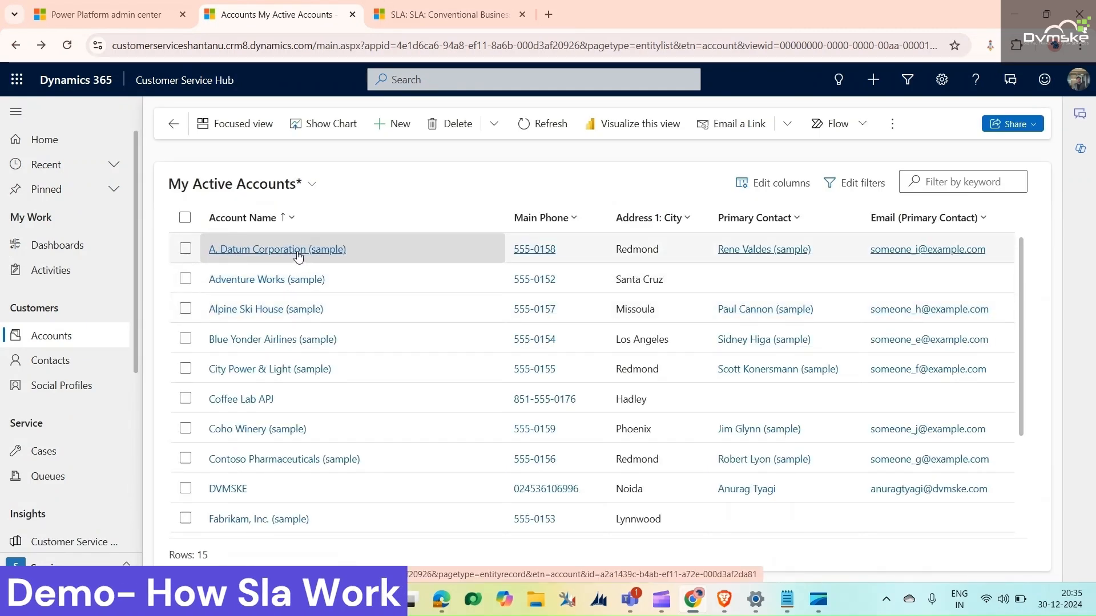
left_click(276, 248)
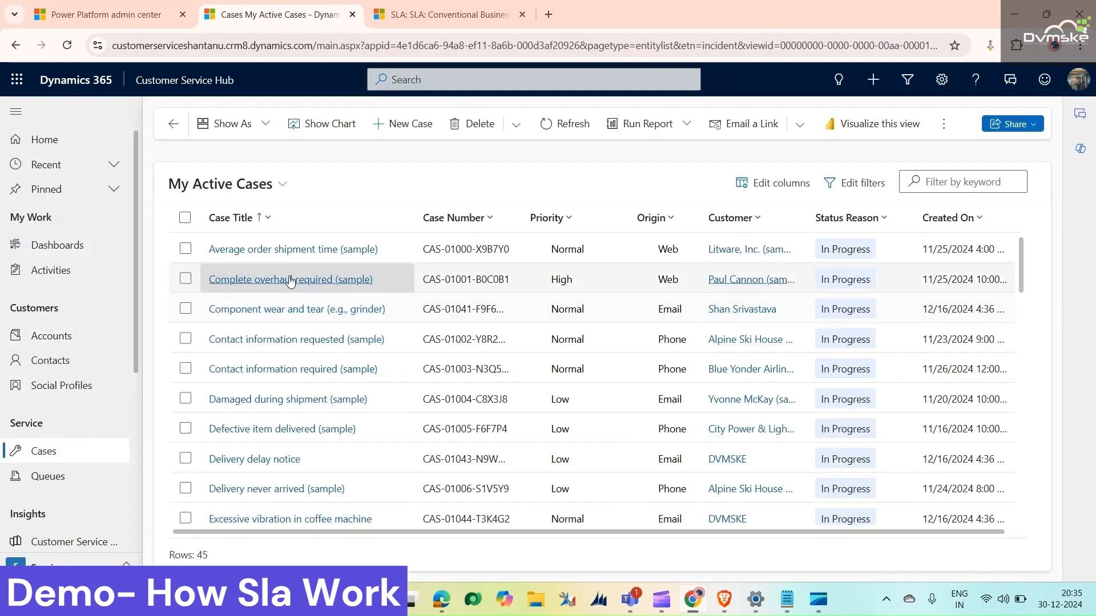
left_click(410, 124)
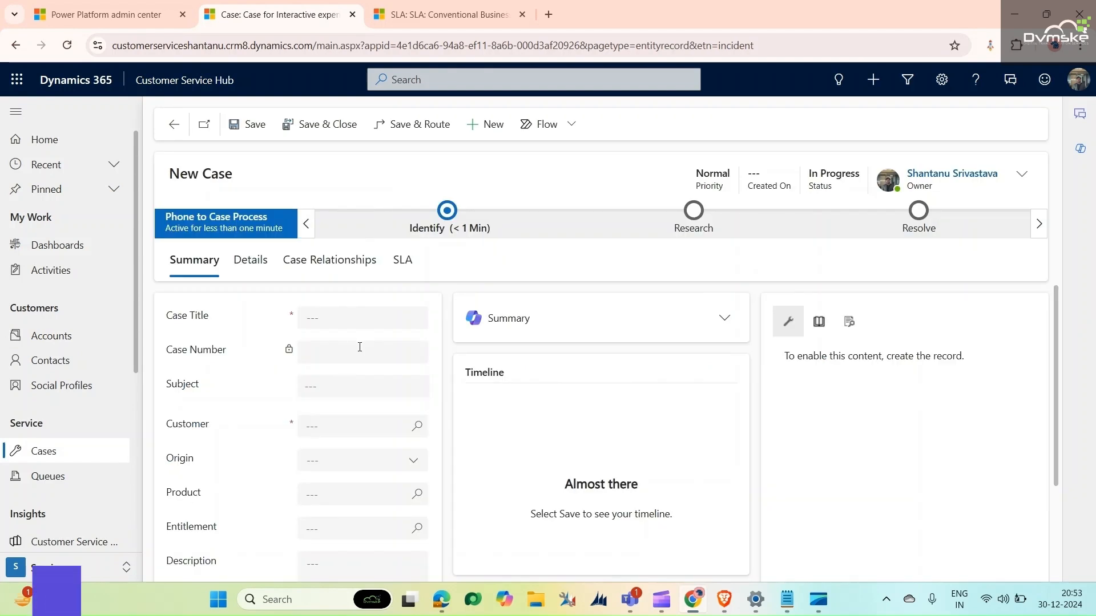
Set A. Datum Corporation (sample) as customer and save the 'Laptop Isn't charging' case.
left_click(362, 317)
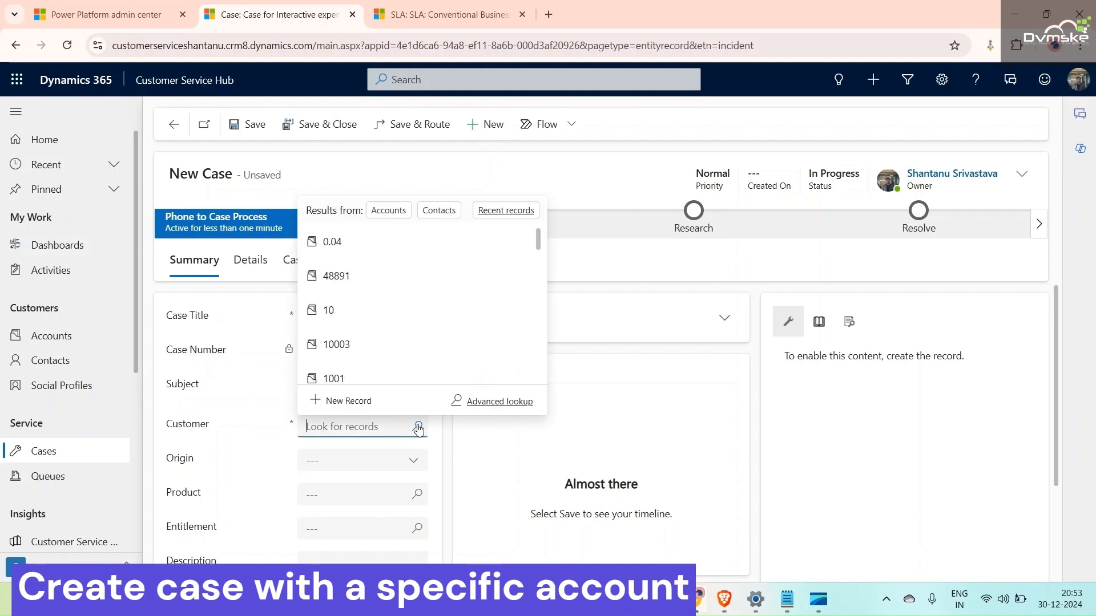
type("atum Cor...")
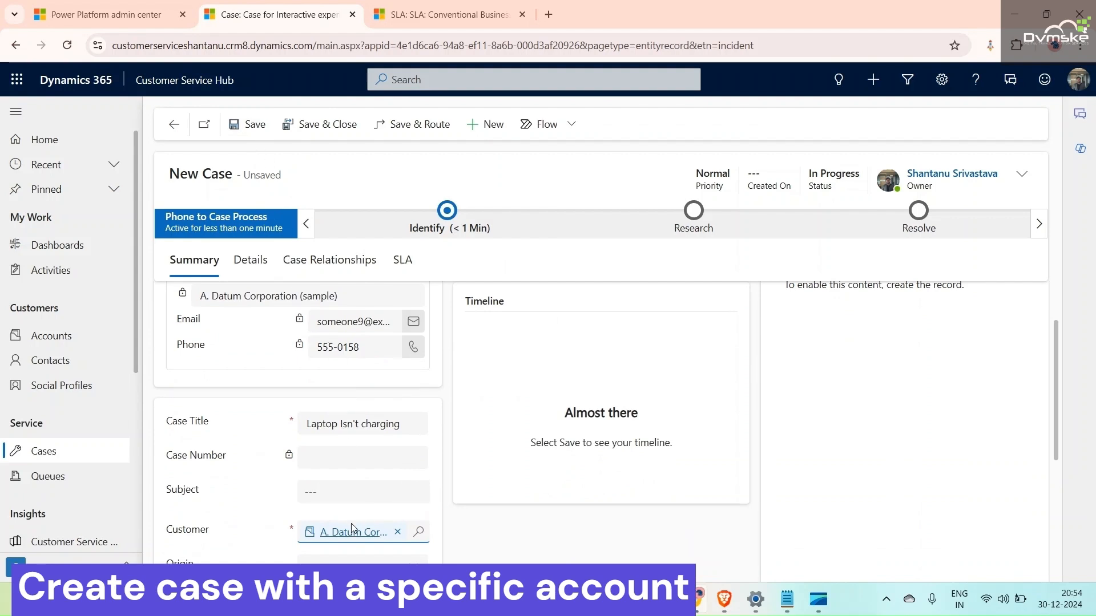
mouse_move(352, 532)
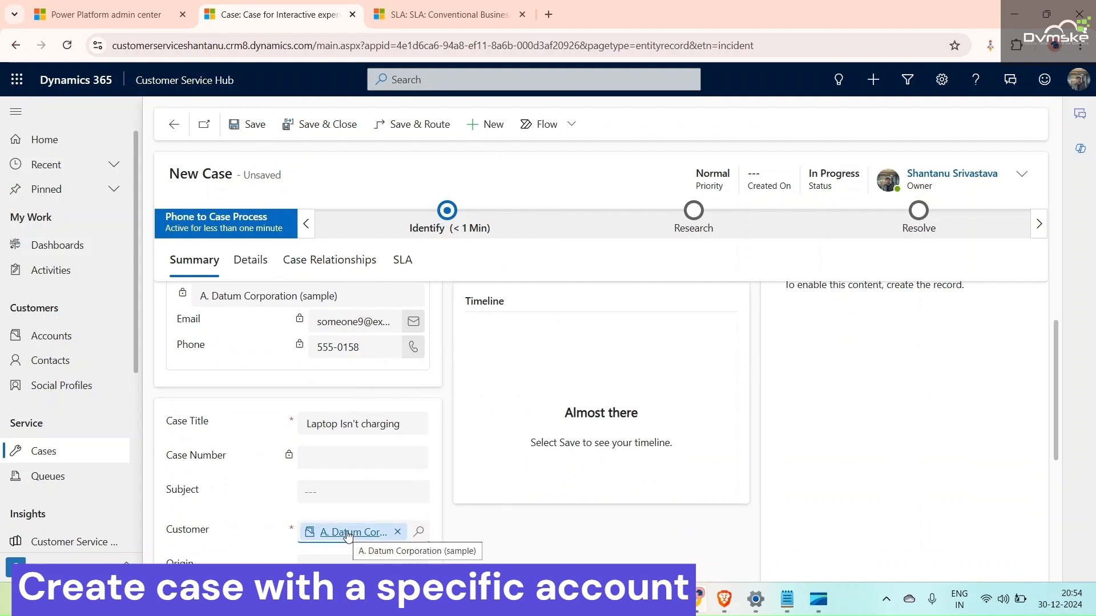
left_click(252, 124)
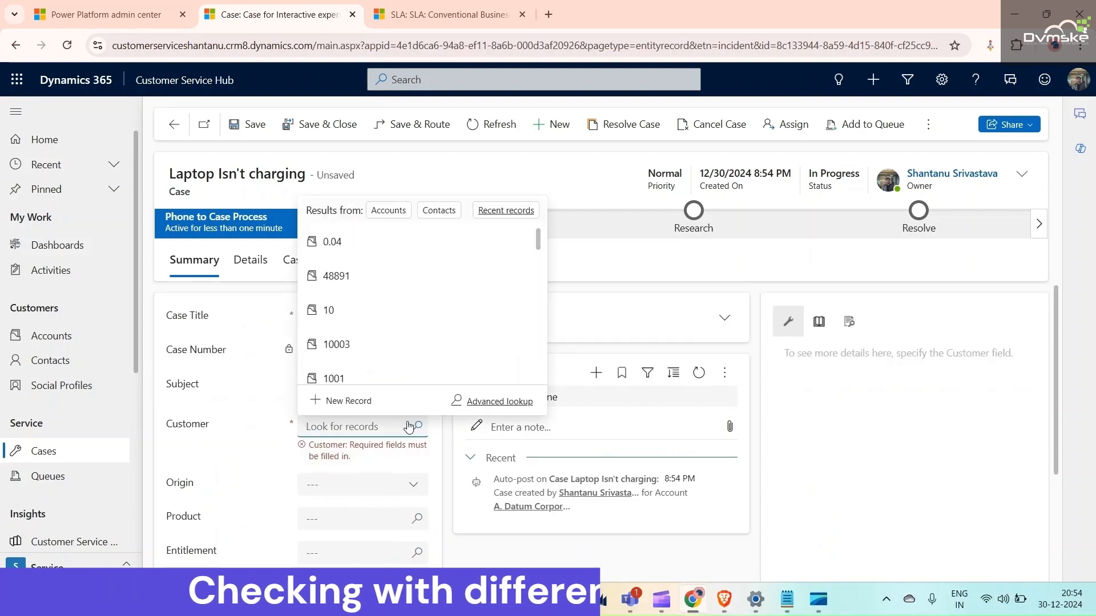
Assign DVMSKE as the Laptop Isn't charging case's customer and open the DVMSKE account.
type("Dvm")
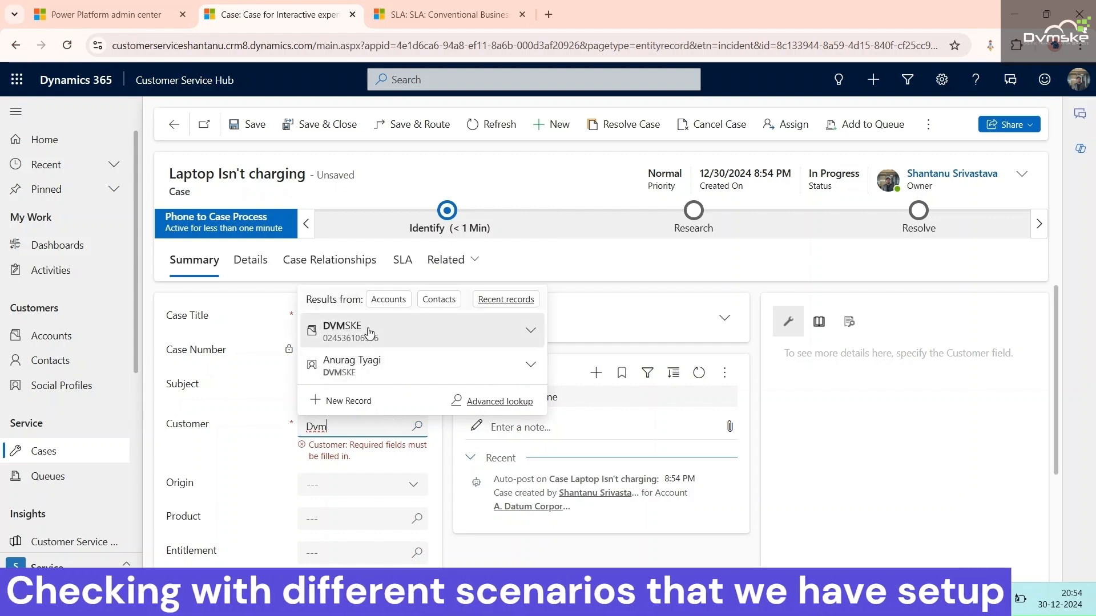
left_click(365, 330)
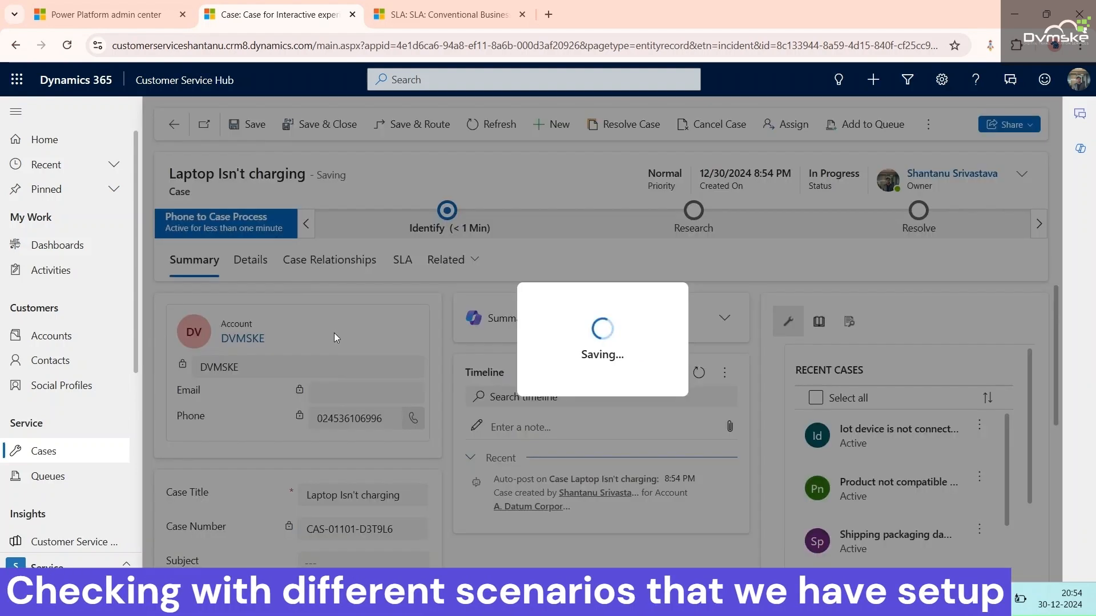
mouse_move(335, 336)
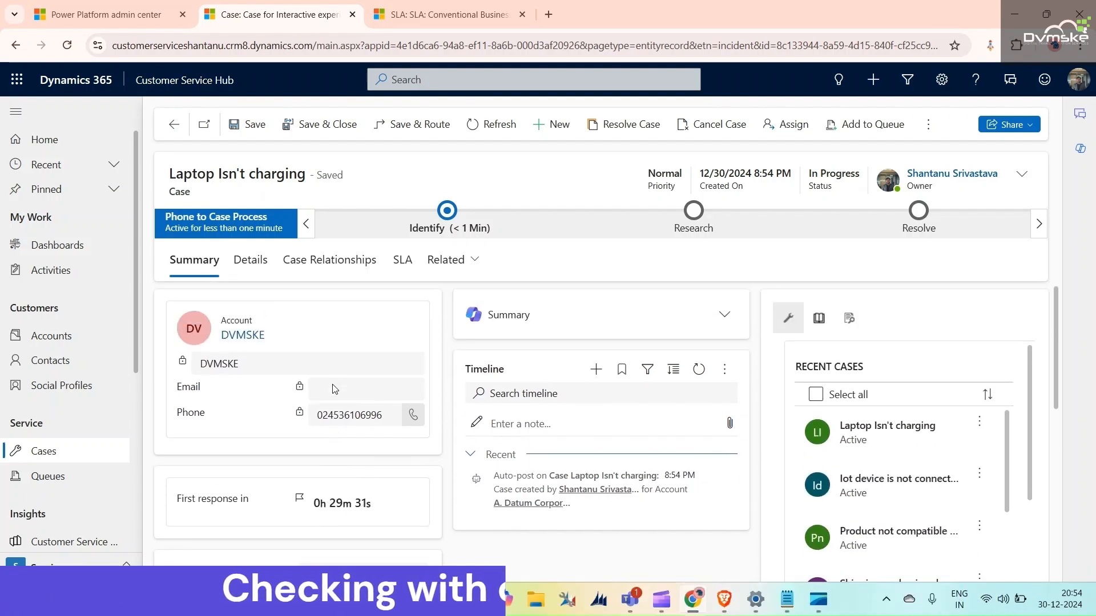
left_click(242, 335)
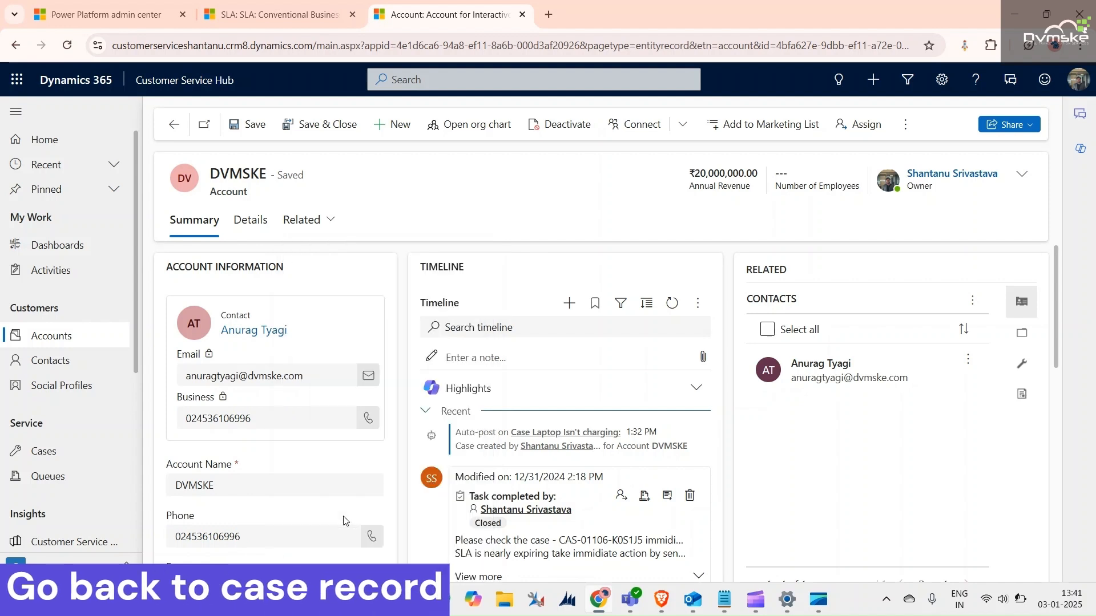
Open the Laptop Isn't charging case from DVMSKE's Cases tab with related cases included.
left_click(296, 219)
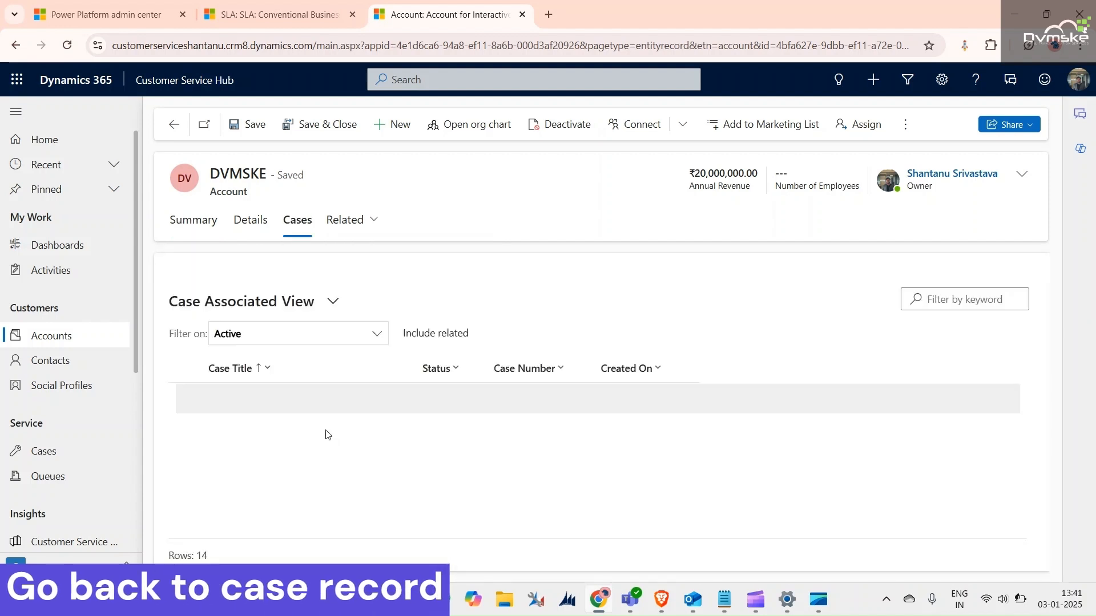
left_click(416, 352)
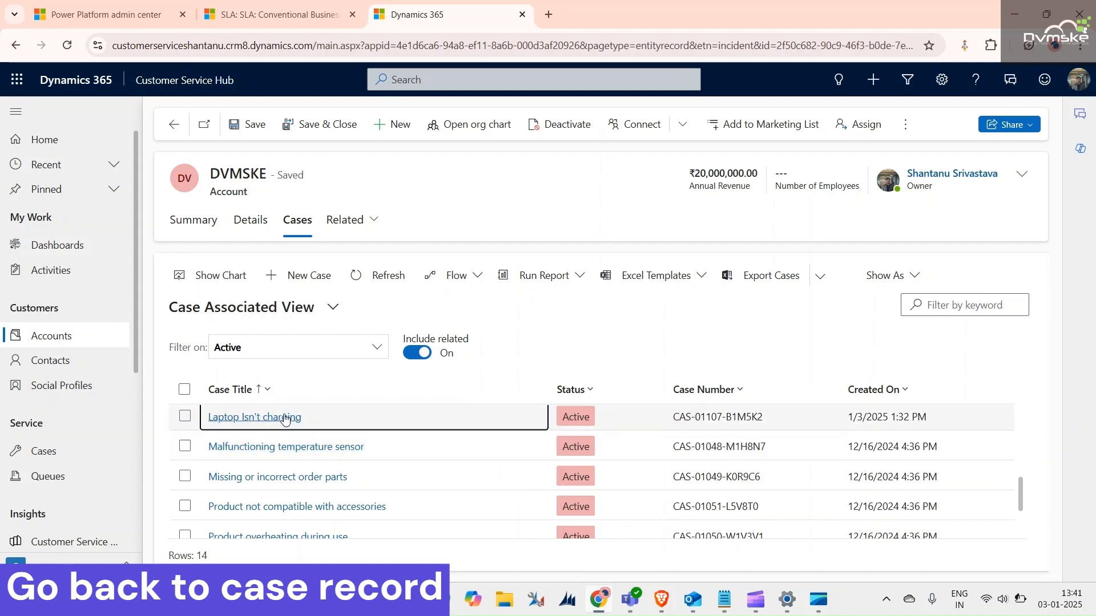
left_click(254, 417)
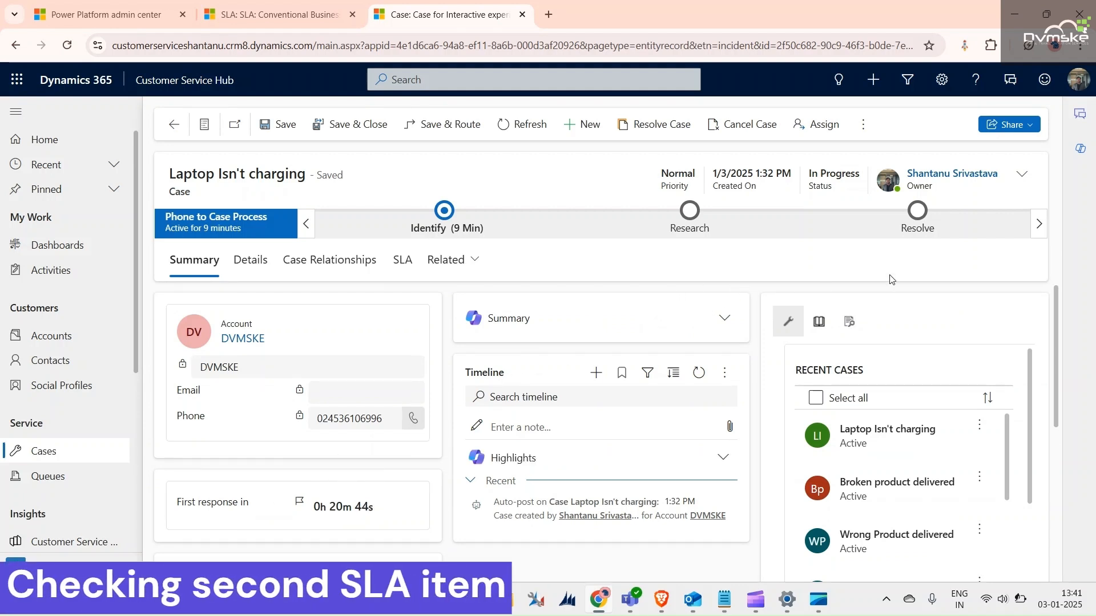
mouse_move(716, 243)
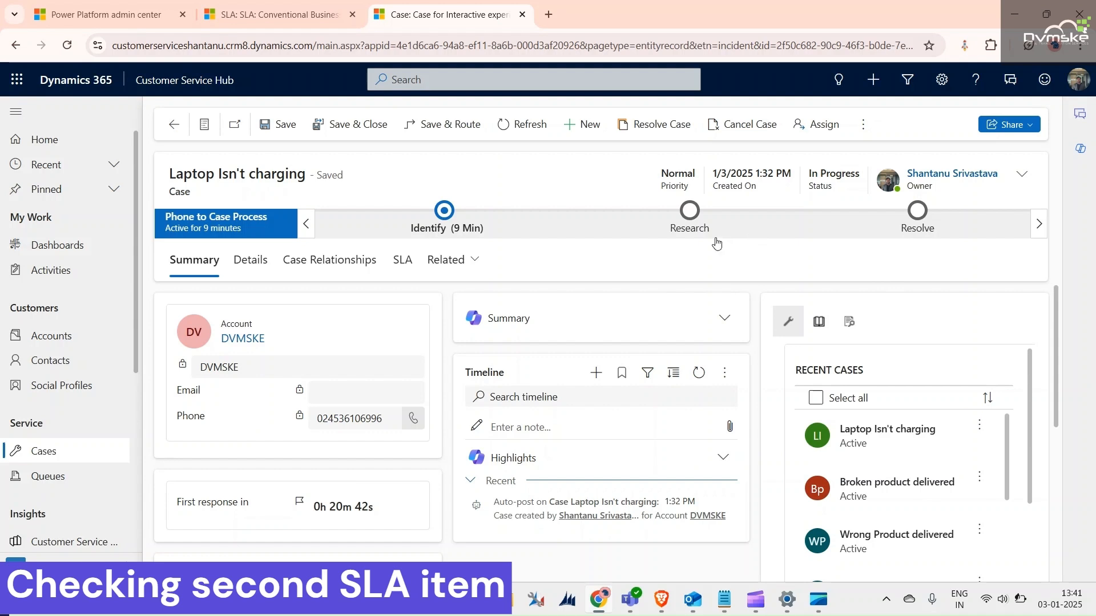
mouse_move(991, 193)
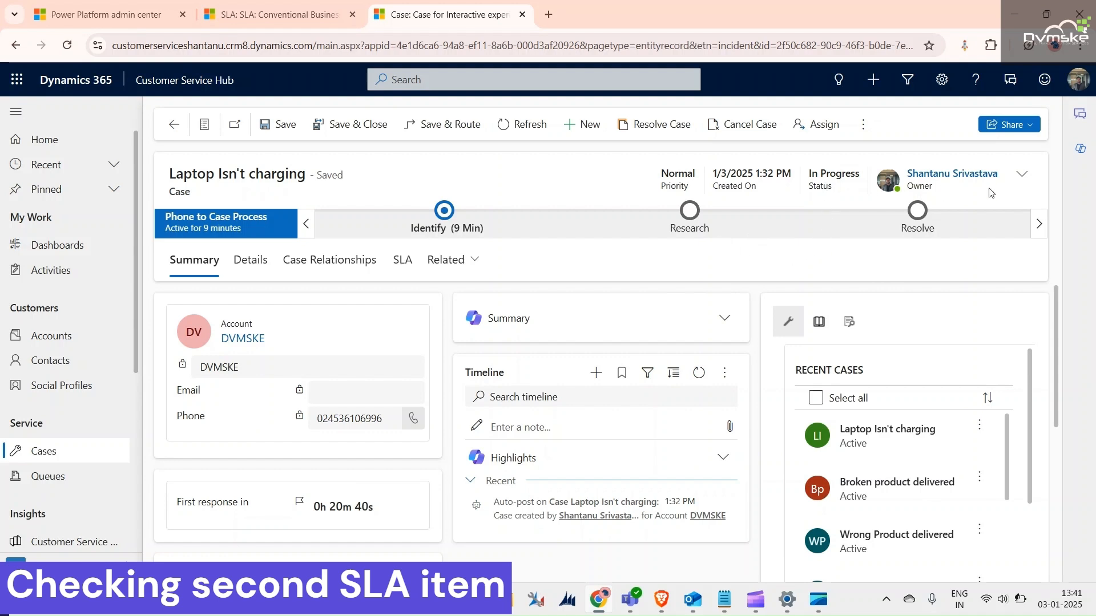
Save the case with status Waiting for Details and check the Resolve in countdown.
left_click(1020, 174)
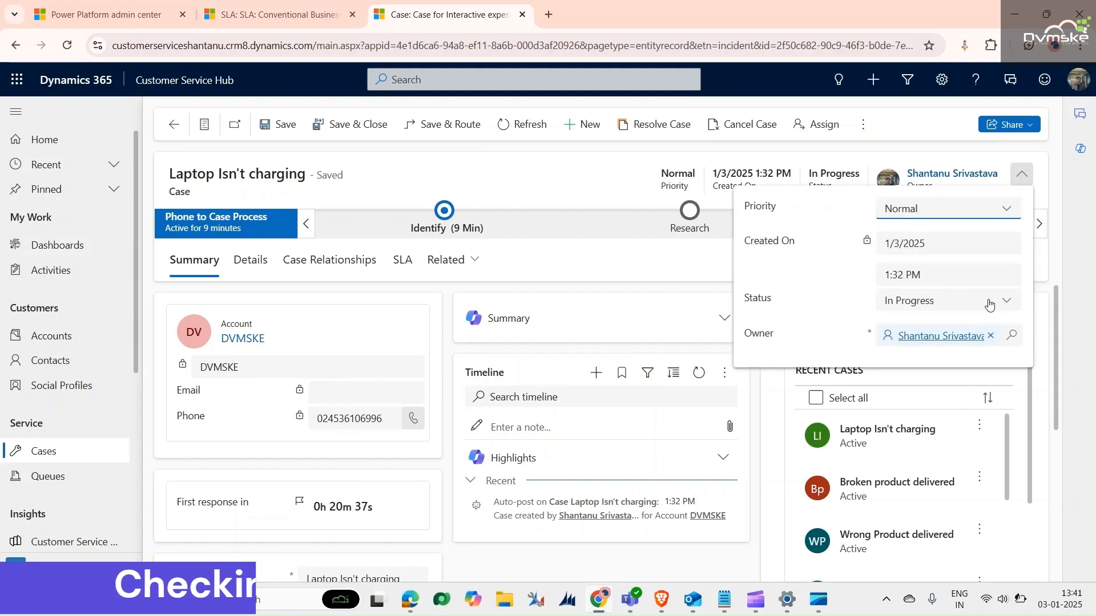
left_click(944, 301)
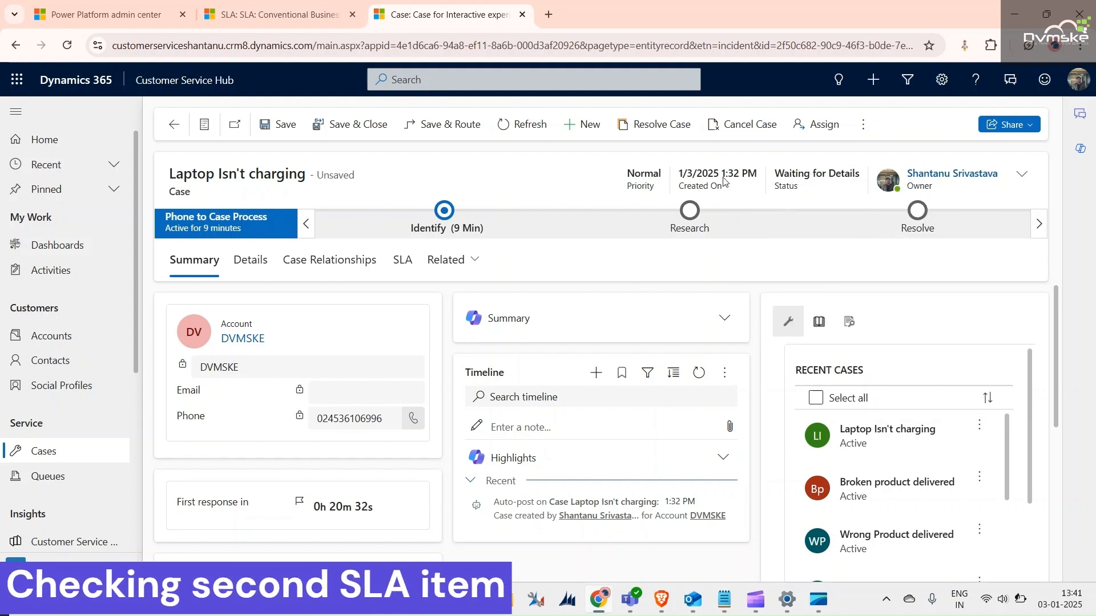
left_click(283, 124)
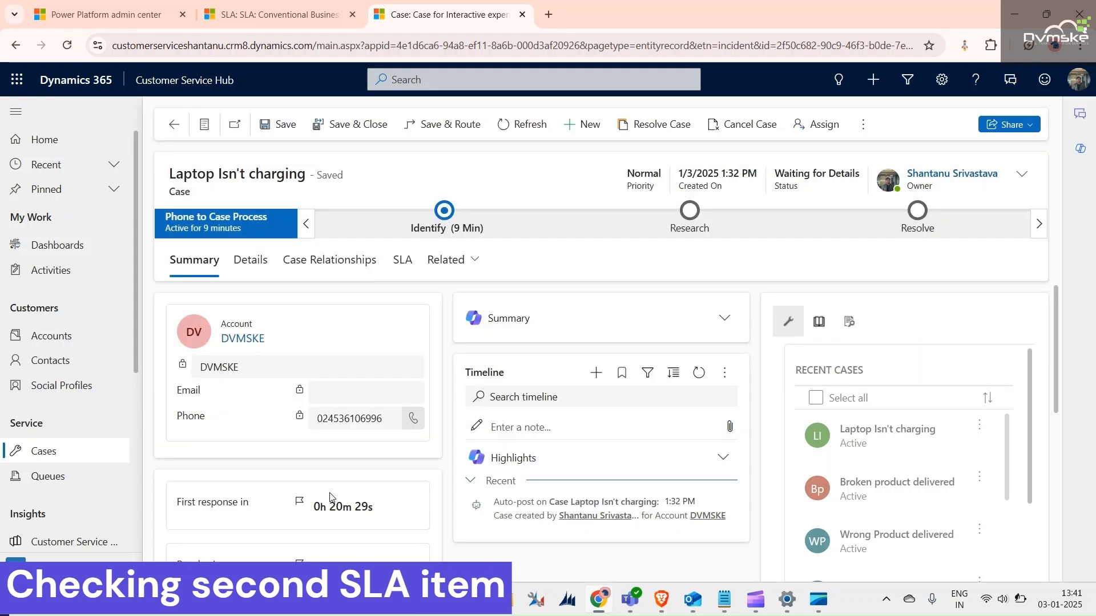
scroll("down", 3)
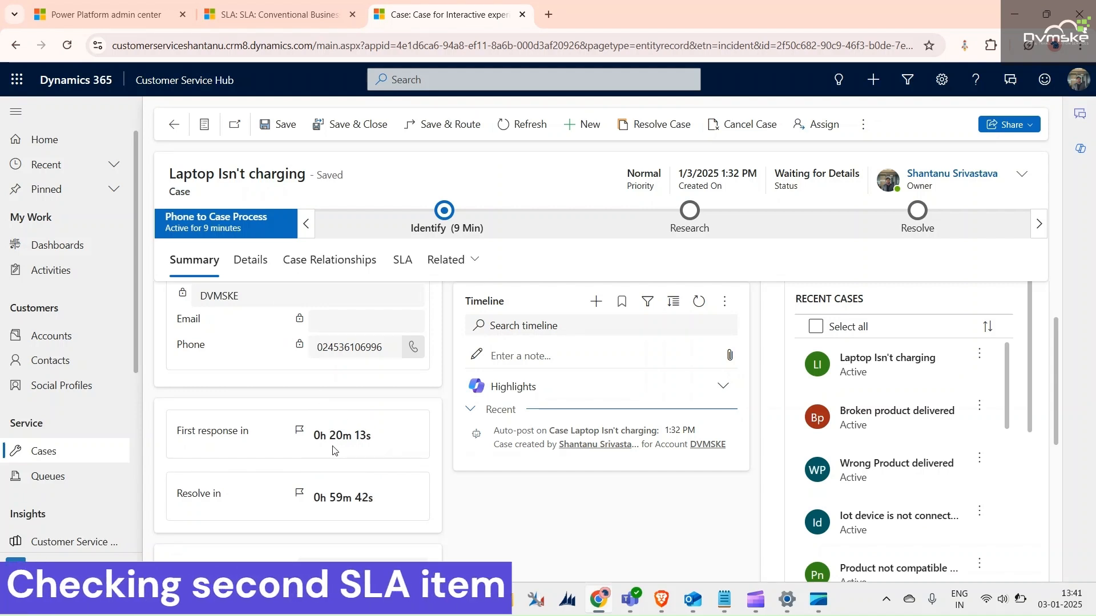
mouse_move(250, 259)
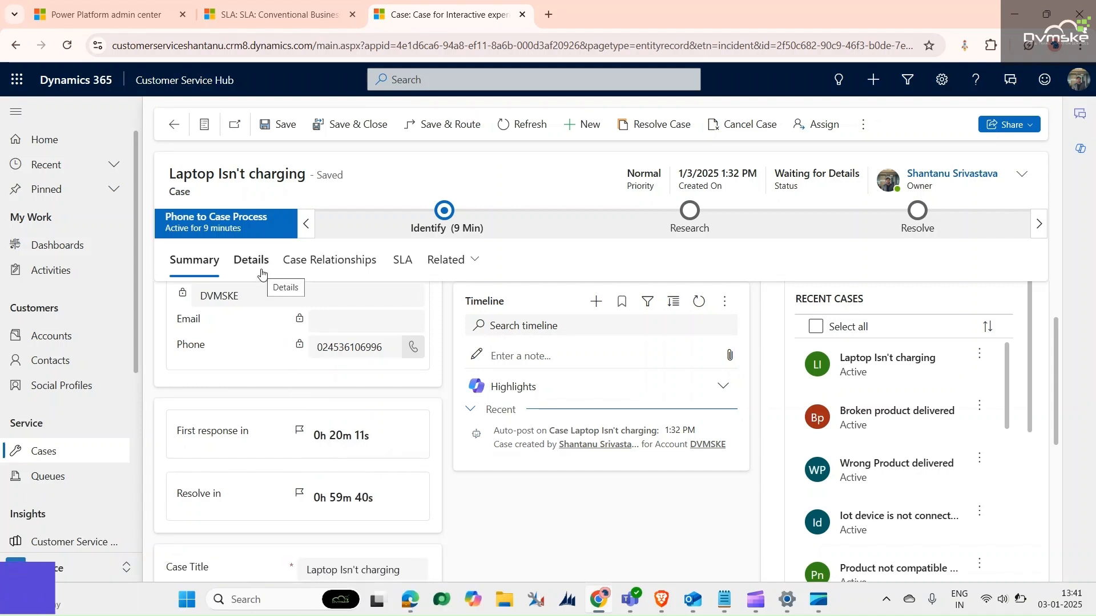
Set First Response Sent to Yes in the case Details and save the case.
left_click(249, 260)
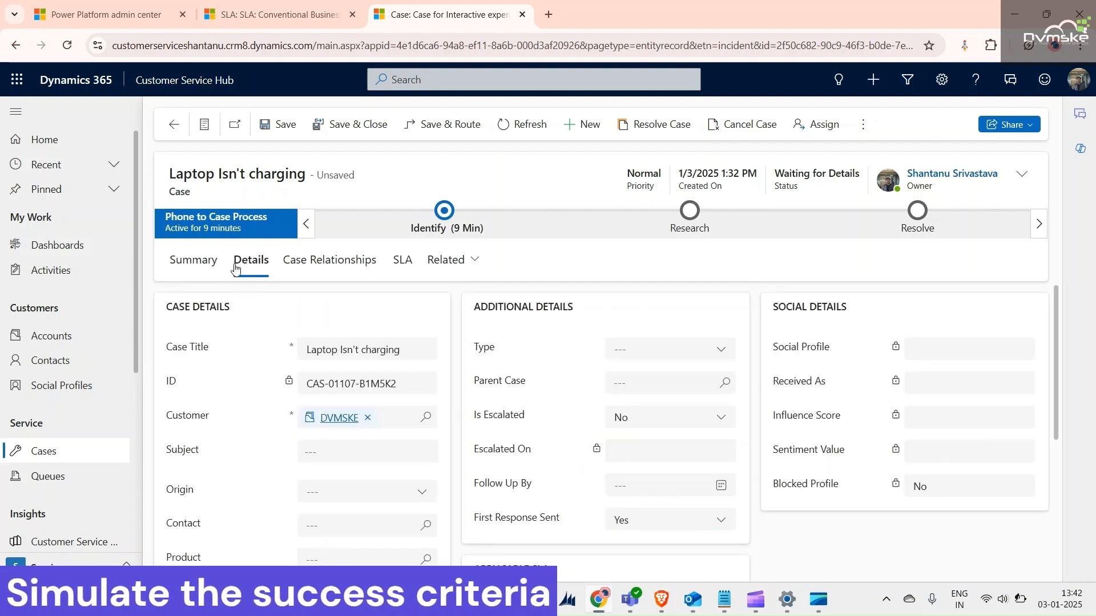
left_click(194, 259)
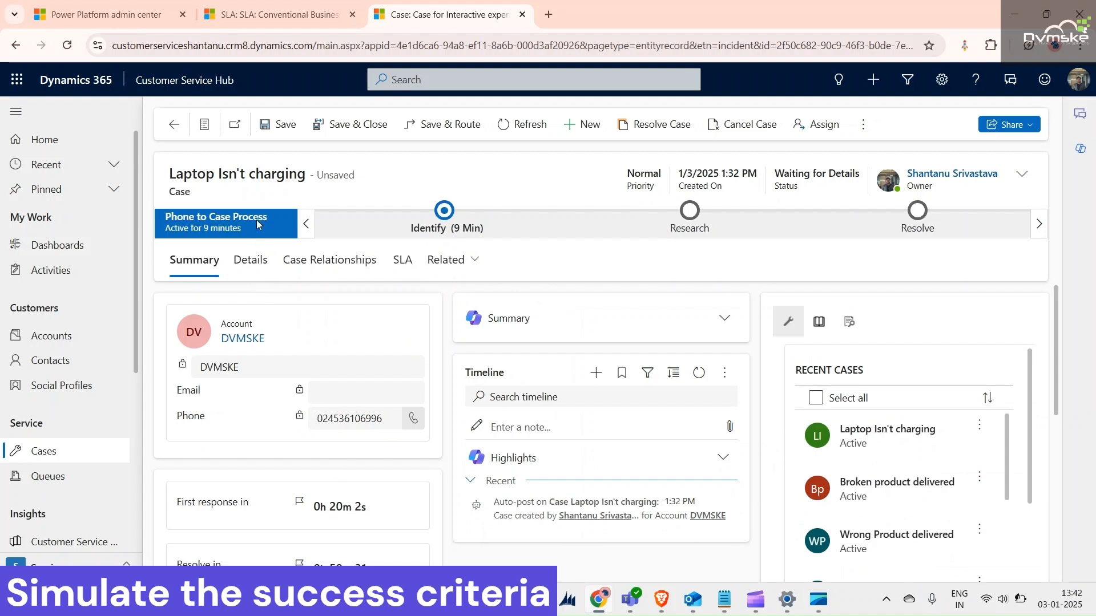
left_click(277, 124)
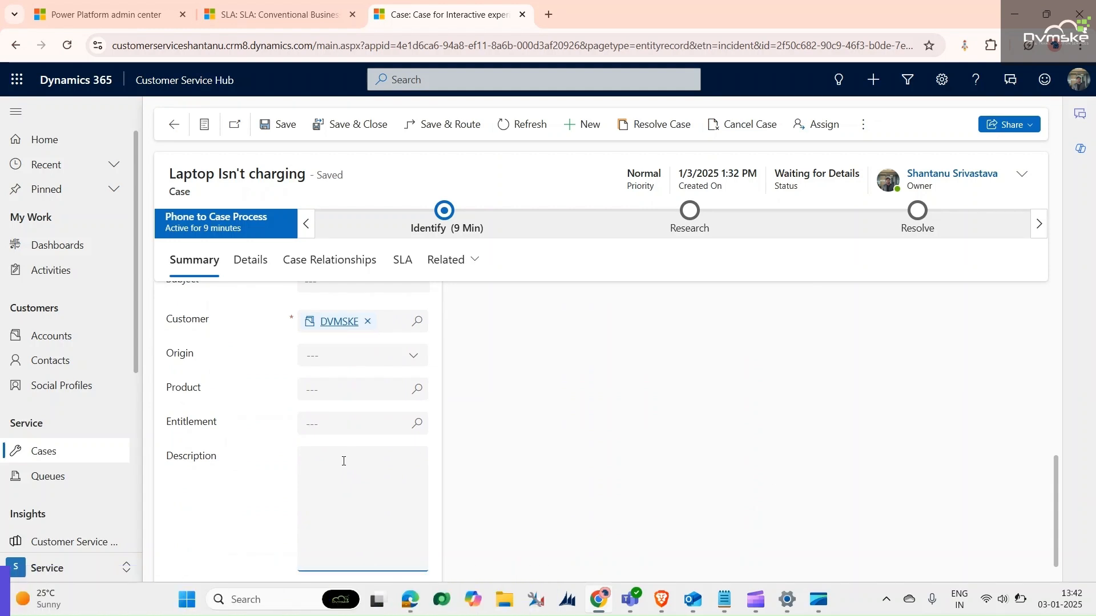
Enter the root-cause note in Description and save, confirming both SLA timers Succeeded.
type("we have find")
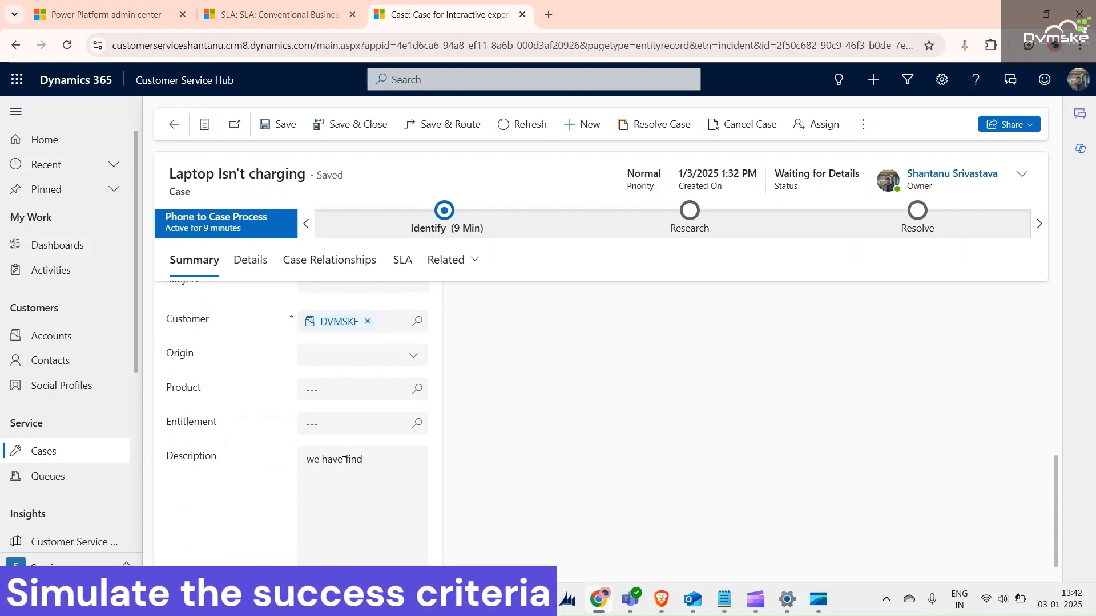
type("the root ca")
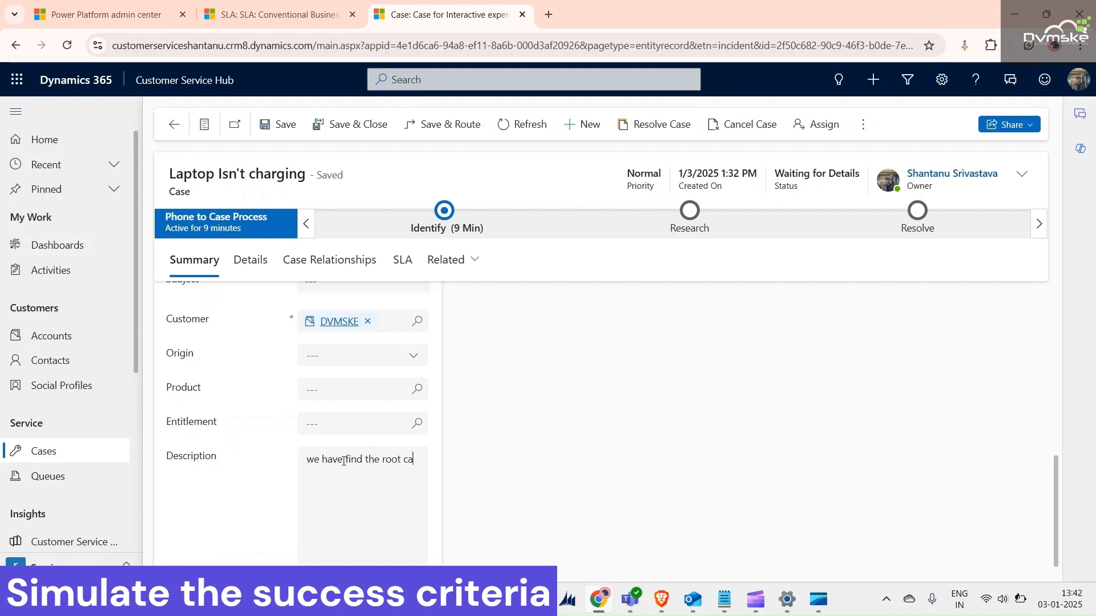
scroll("down", 3)
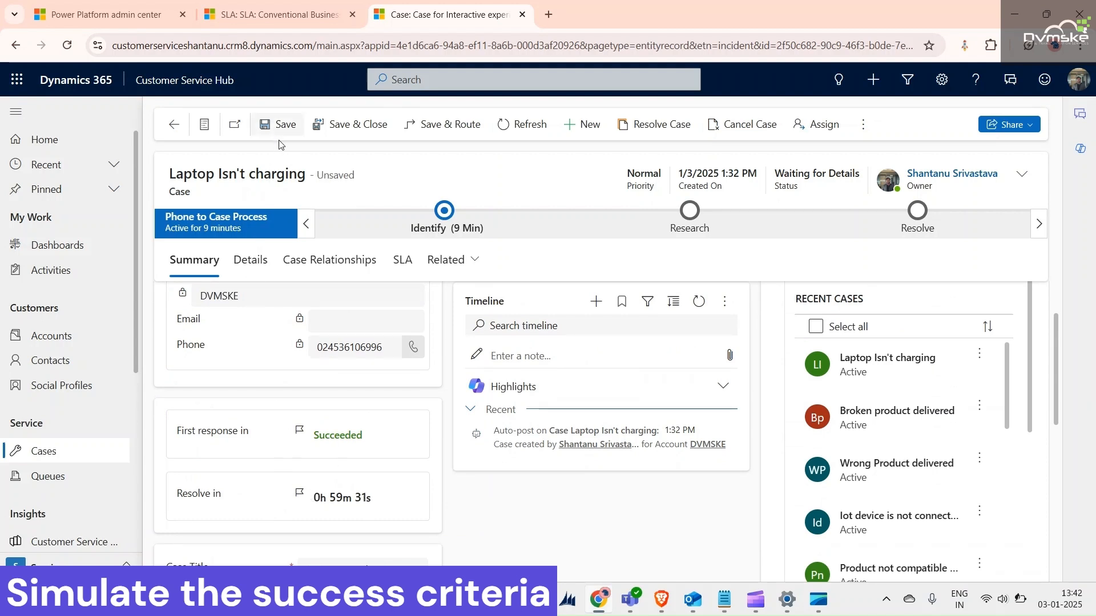
left_click(284, 124)
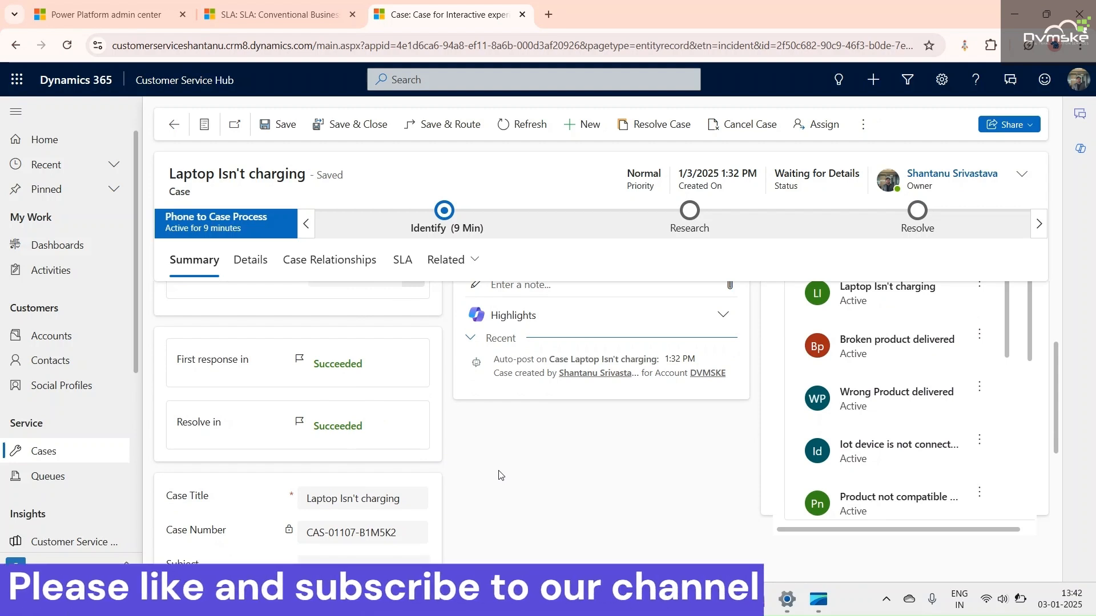
mouse_move(454, 458)
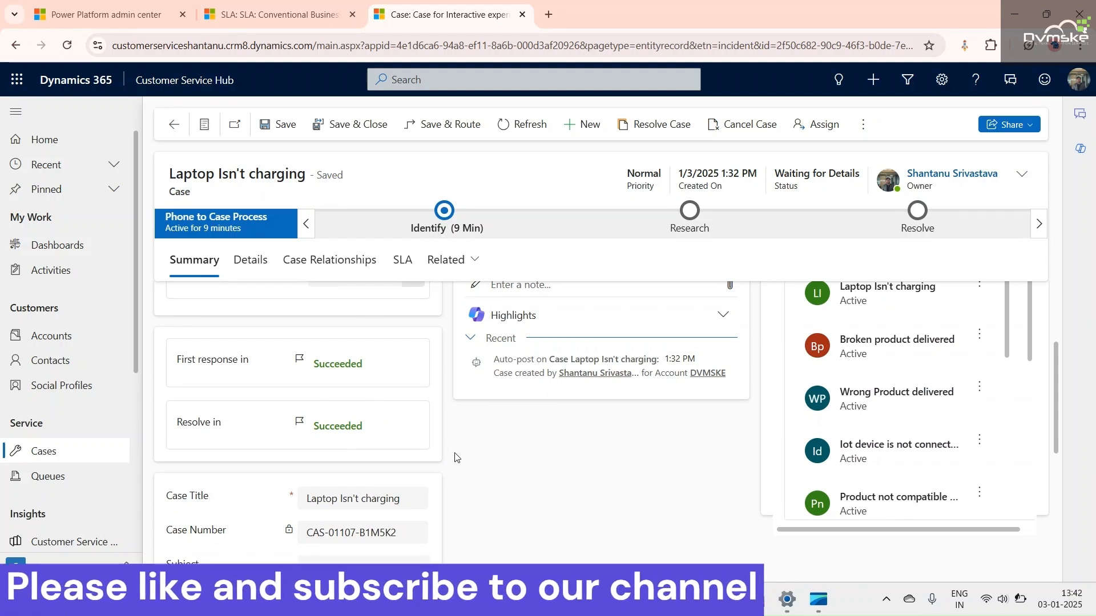